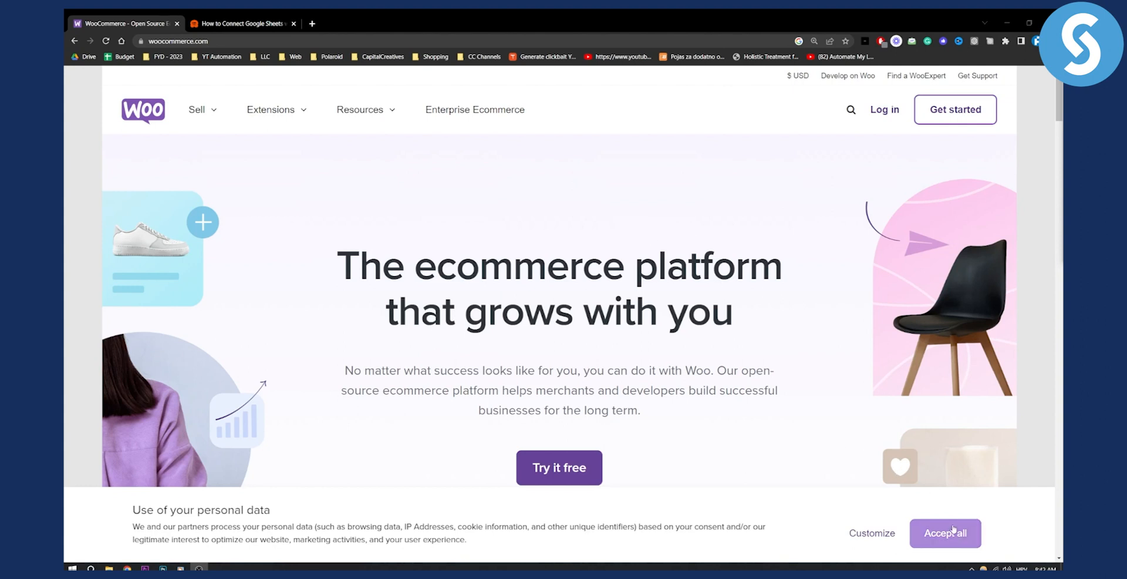
Accept all cookies on the WooCommerce.com personal data notice
click(240, 23)
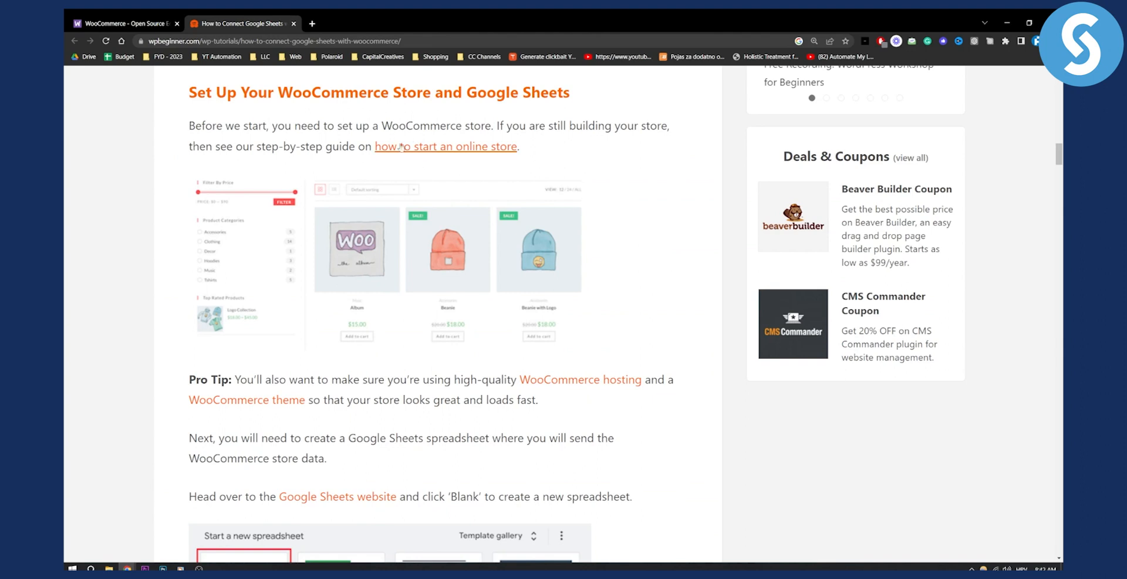
mouse_move(656, 143)
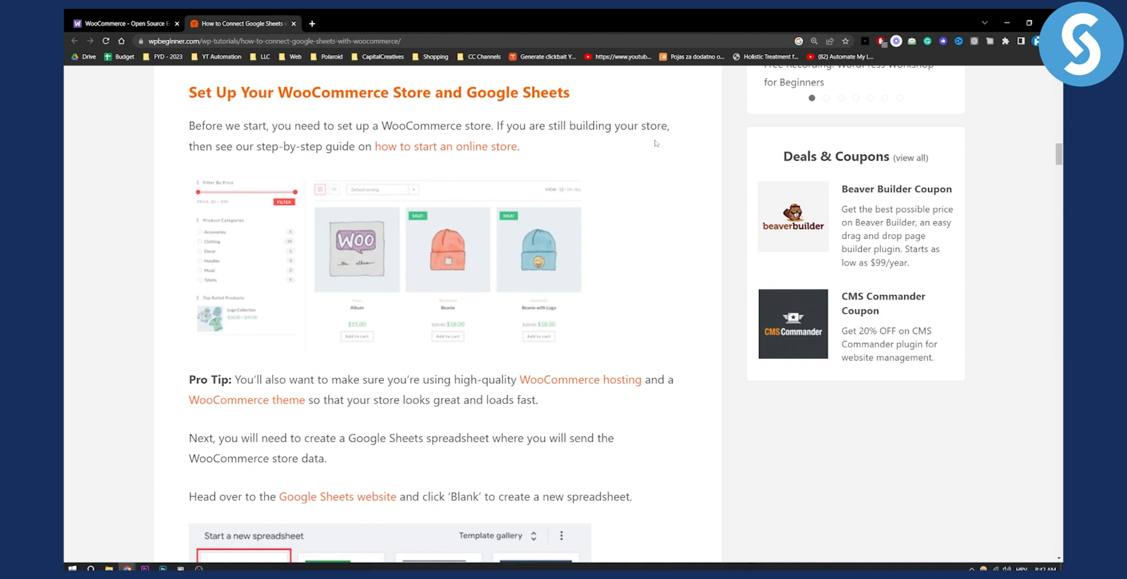
mouse_move(407, 243)
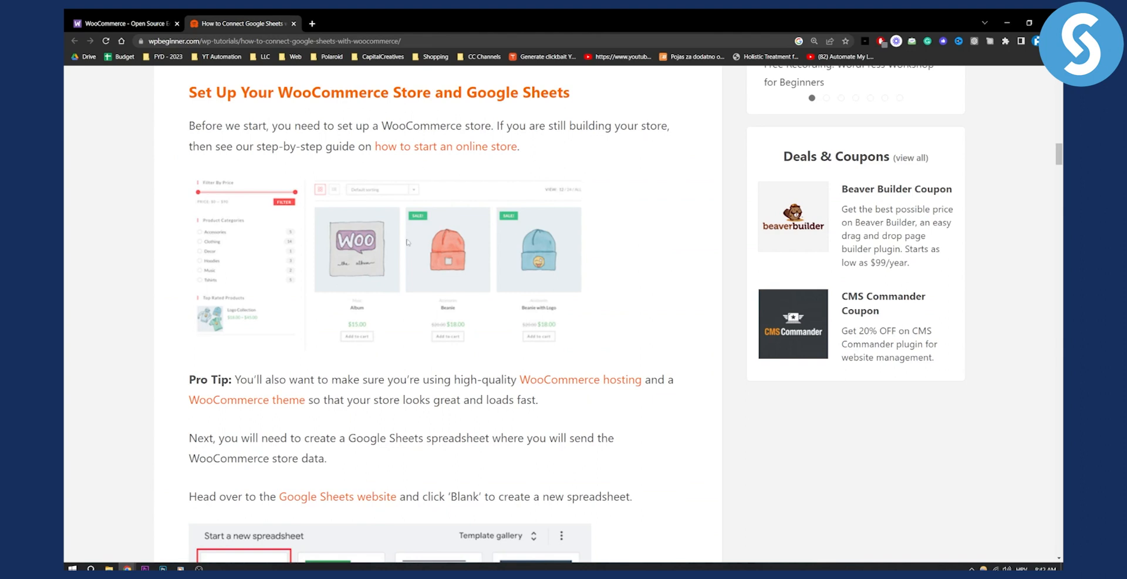
mouse_move(307, 298)
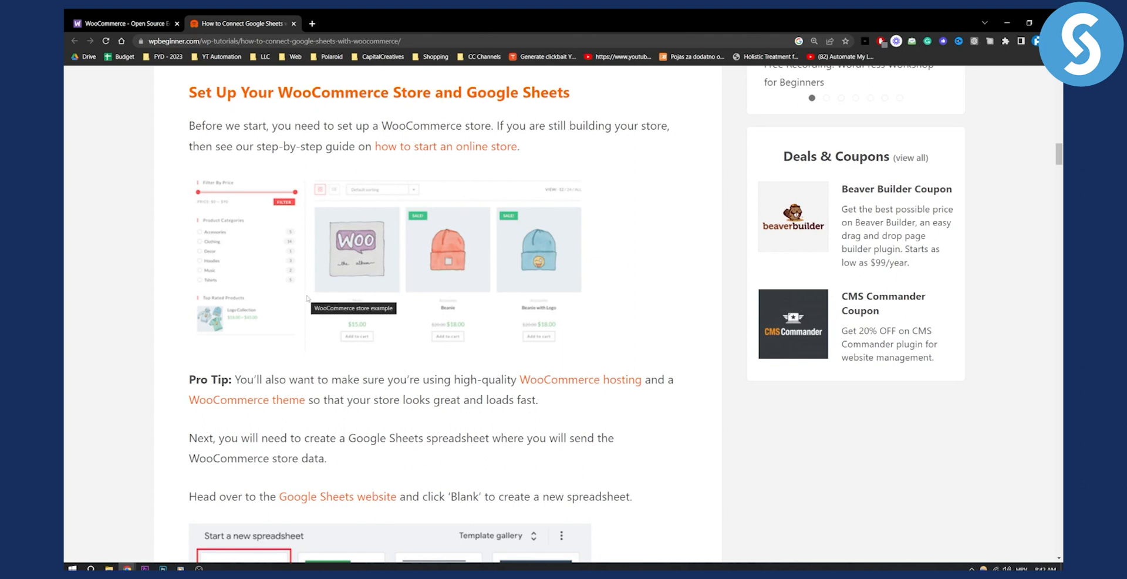
Scroll past the spreadsheet column example to the 'Install and Activate the Uncanny Automator Plugin' heading
scroll(down, 3)
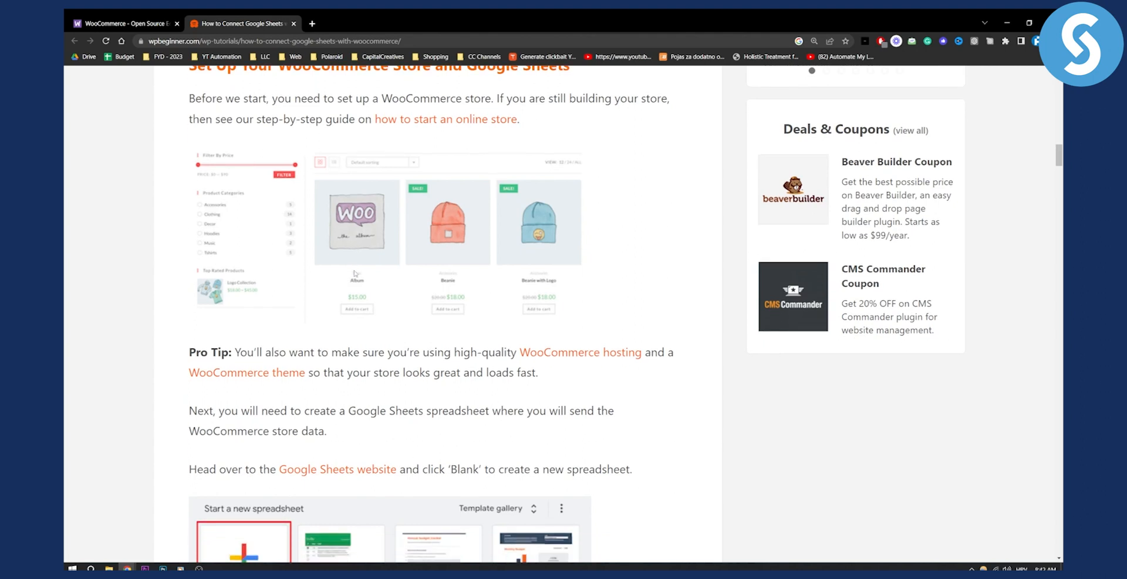
scroll(down, 3)
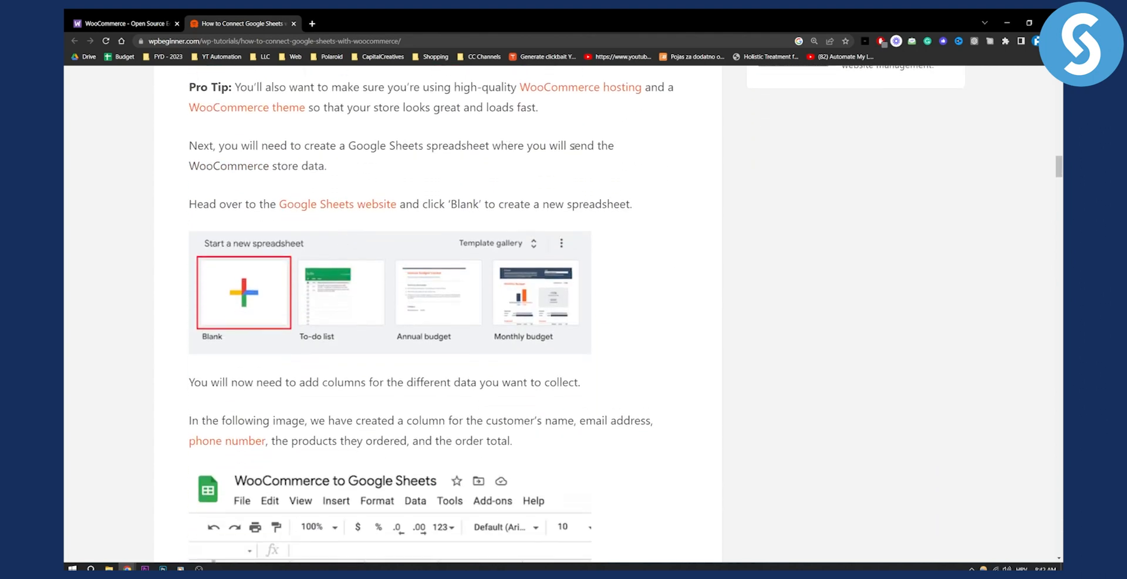
scroll(down, 3)
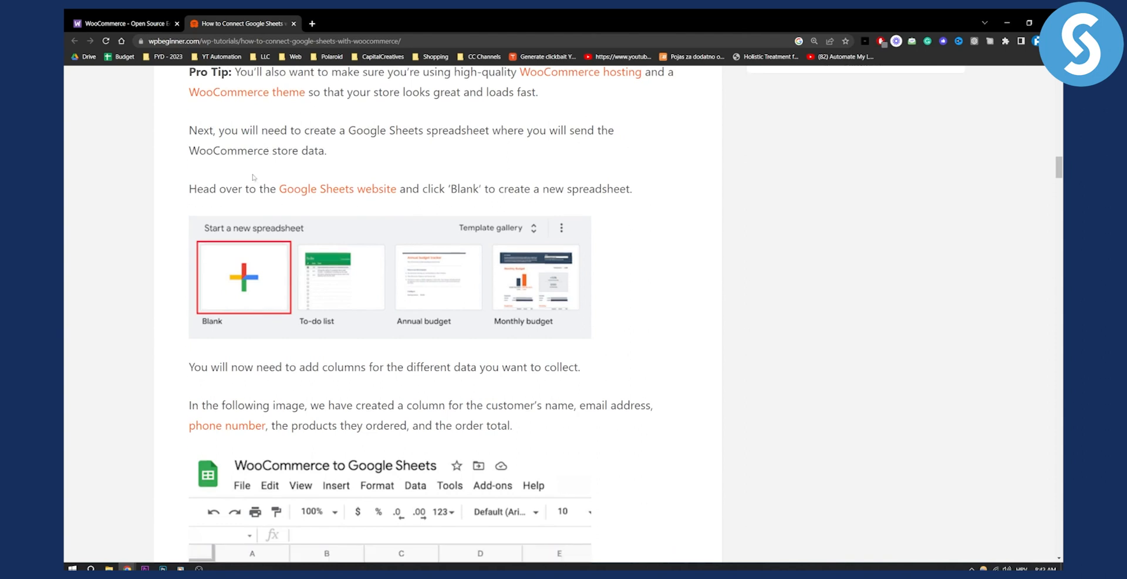
scroll(down, 3)
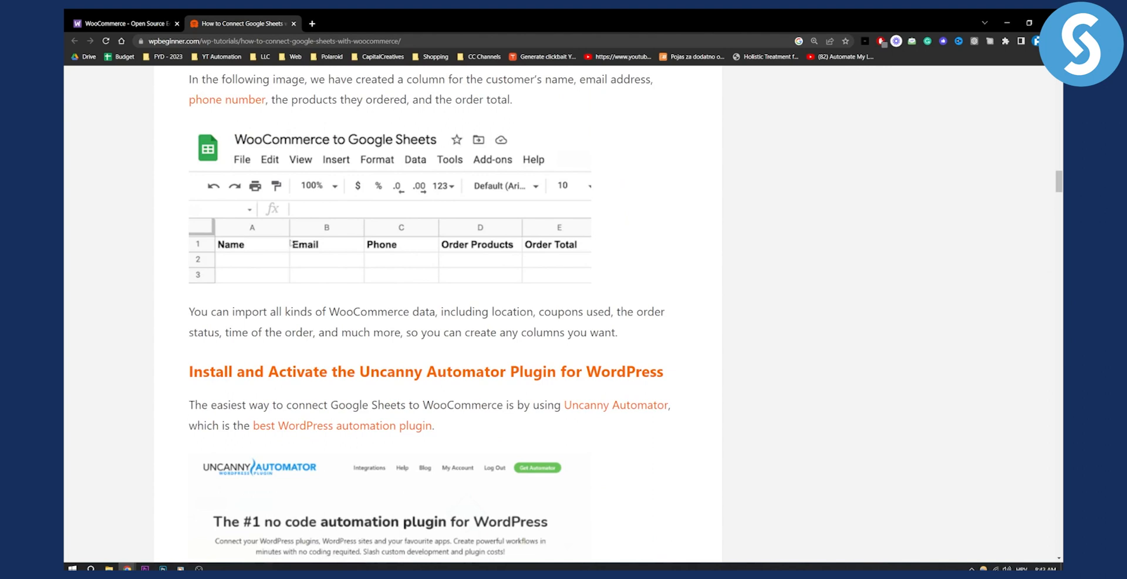
mouse_move(327, 249)
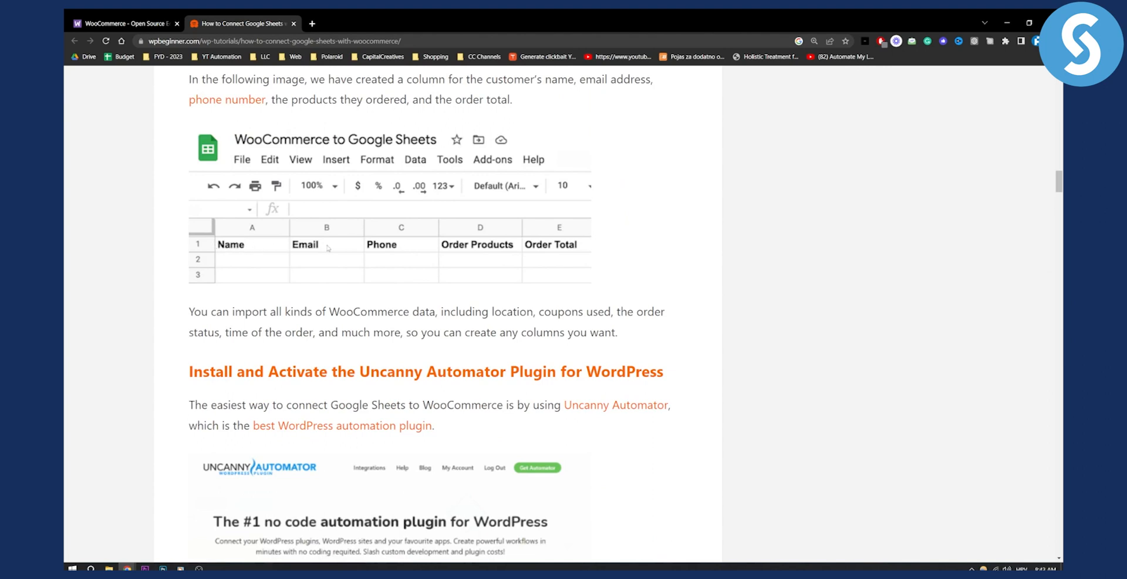
mouse_move(576, 240)
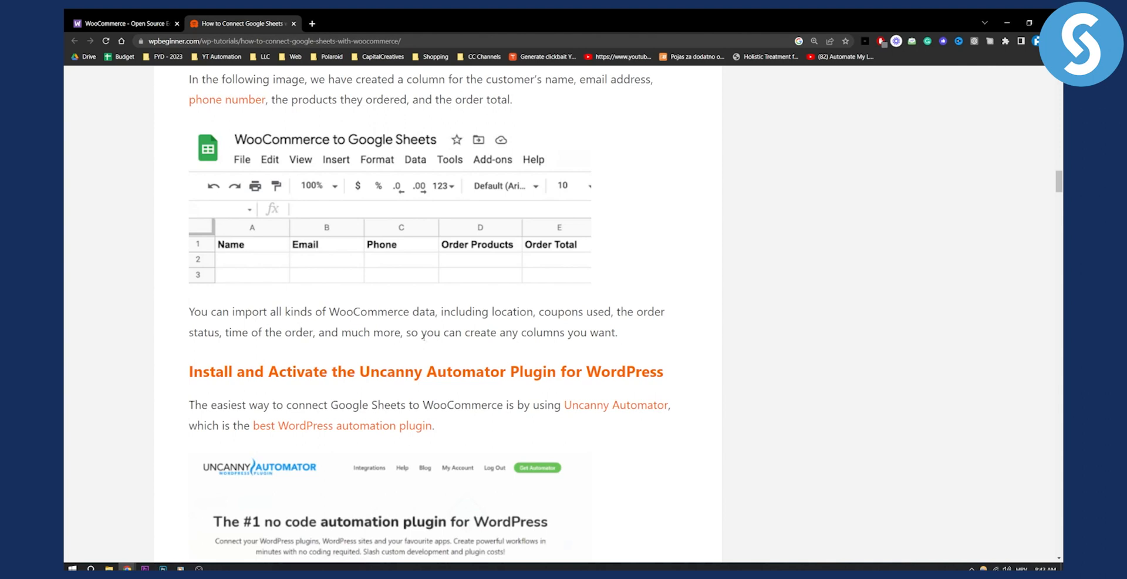
mouse_move(493, 260)
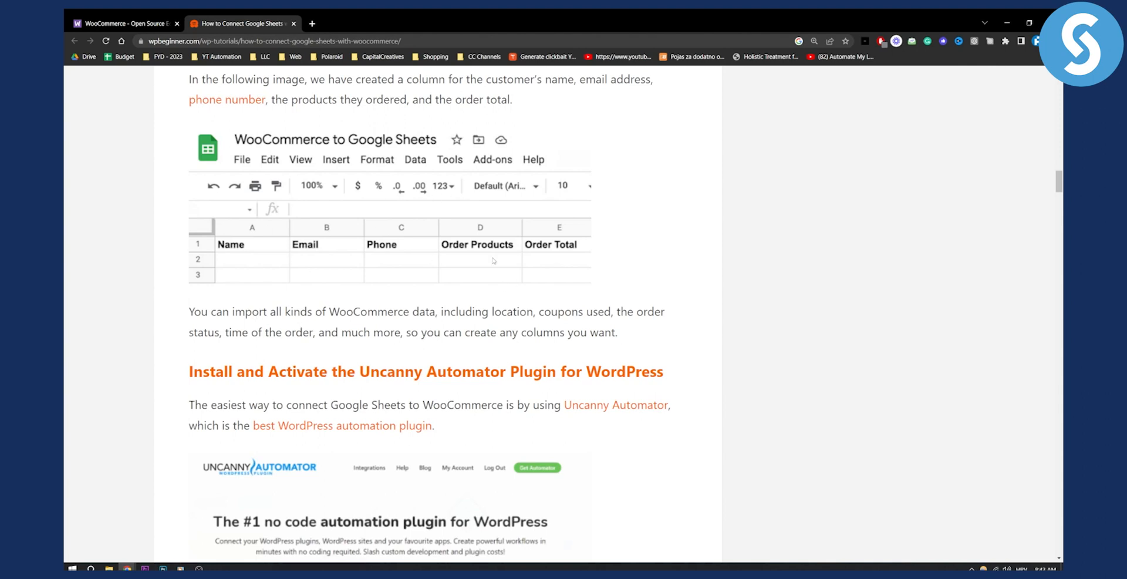
Scroll to 'Connect Your Google Account With Uncanny Automator' and its license settings screenshot
scroll(down, 3)
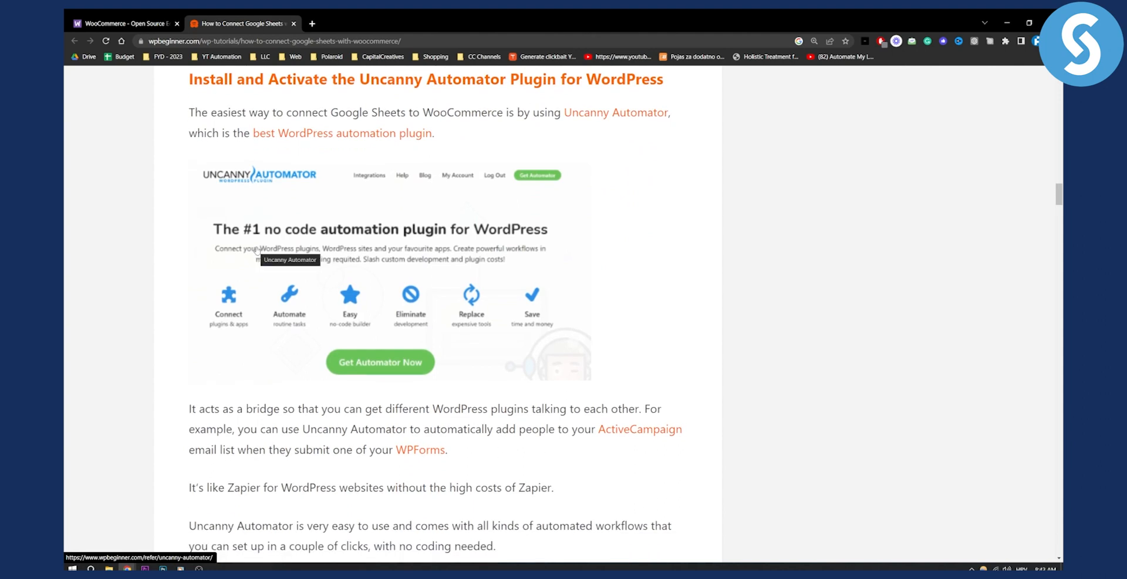
scroll(up, 3)
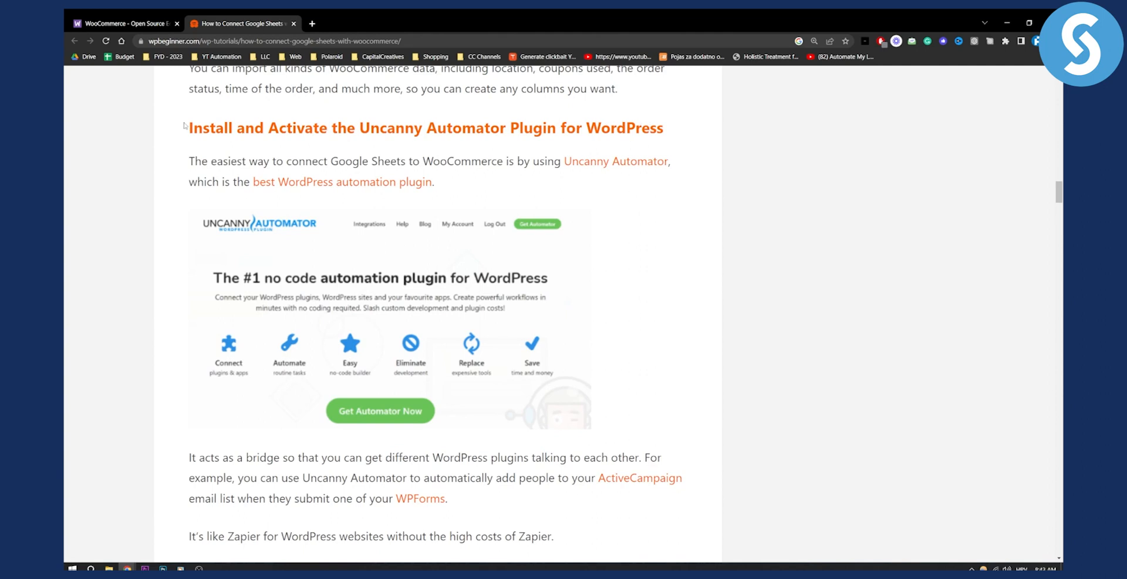
double_click(428, 128)
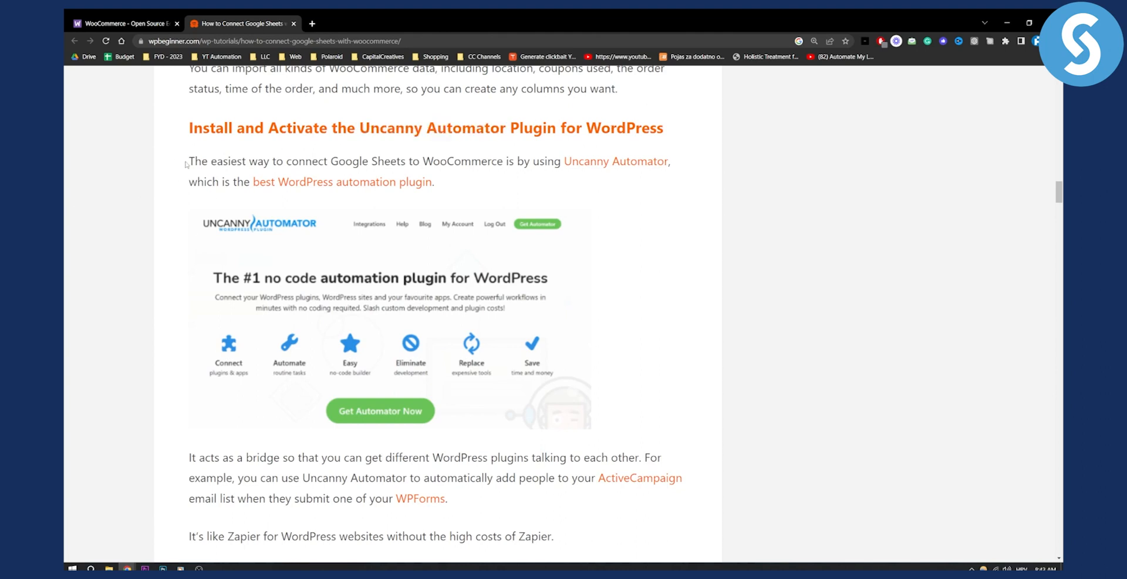
scroll(down, 3)
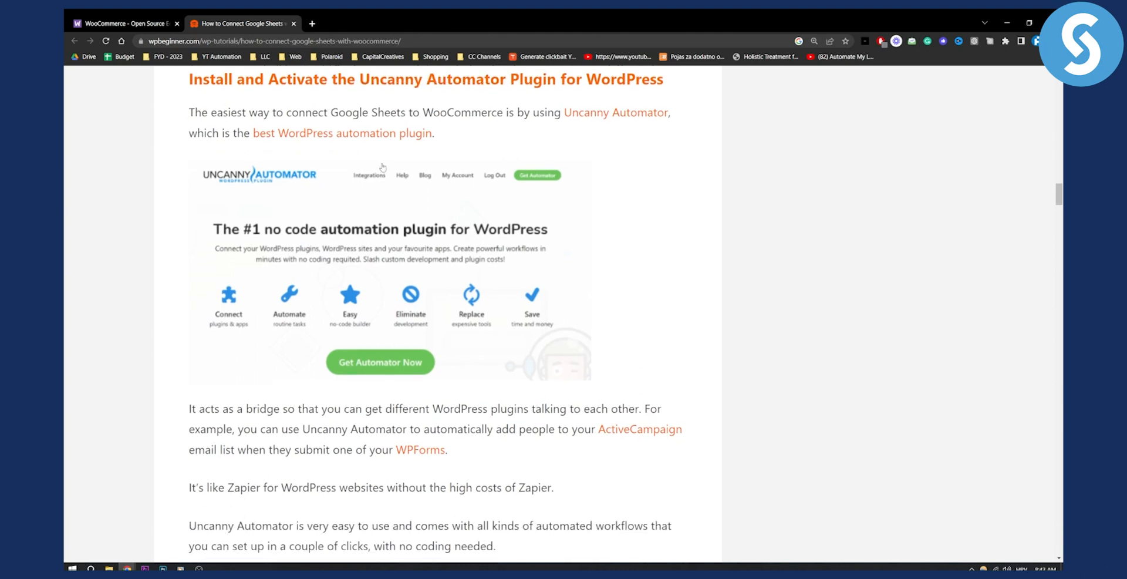
scroll(down, 3)
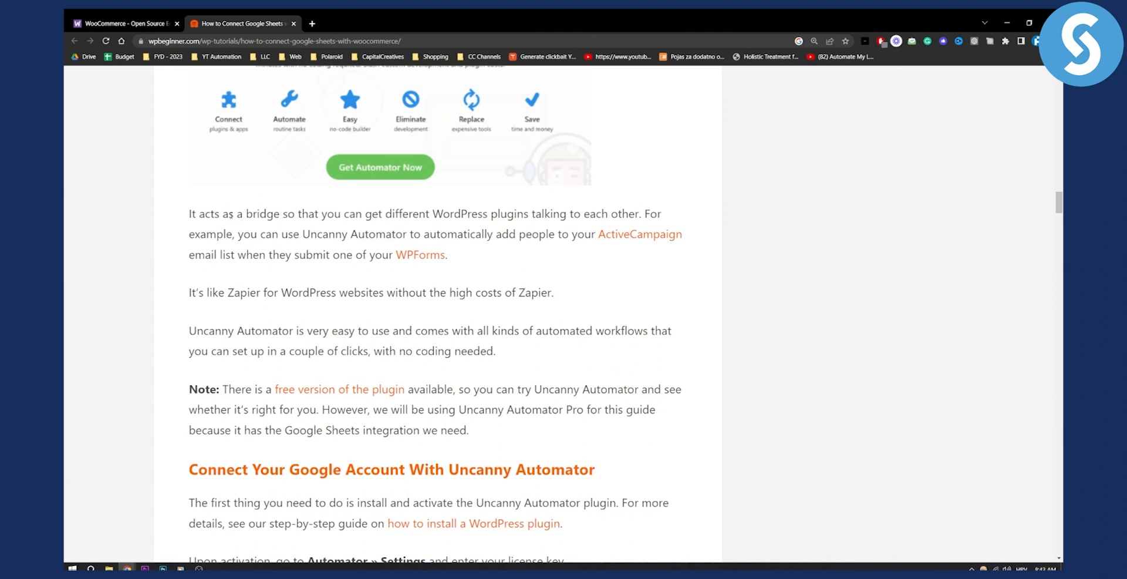
scroll(down, 3)
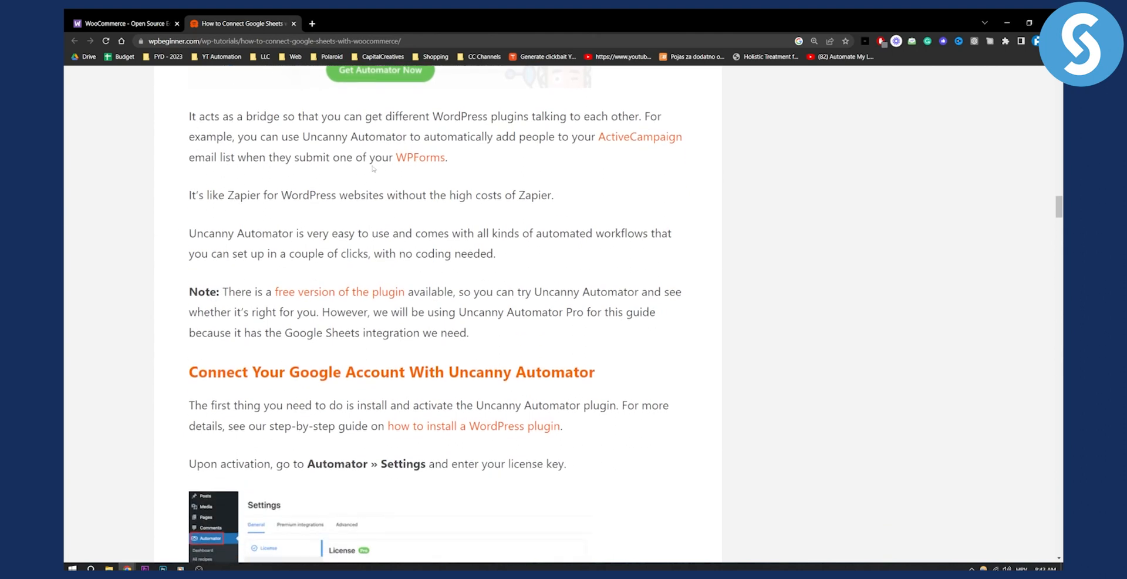
scroll(down, 3)
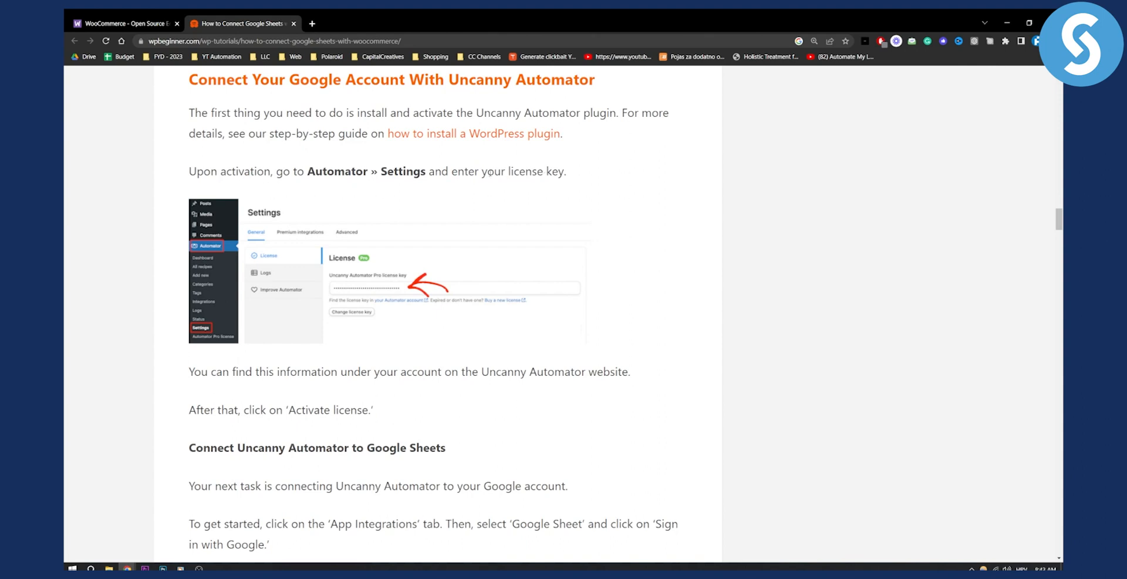
Read through the Google sign-in and permissions screenshots
scroll(down, 3)
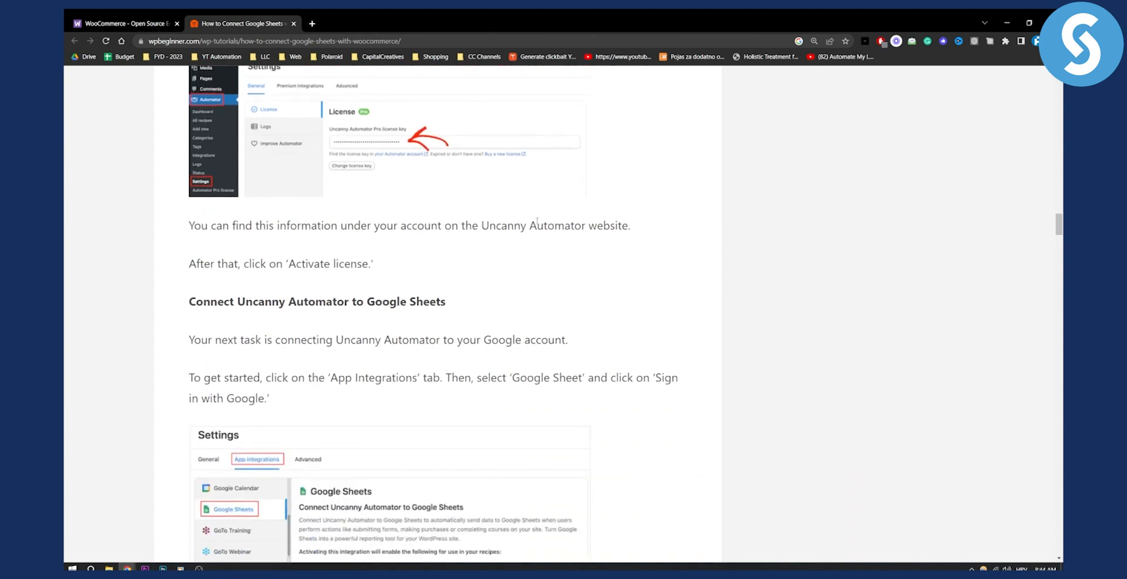
scroll(down, 3)
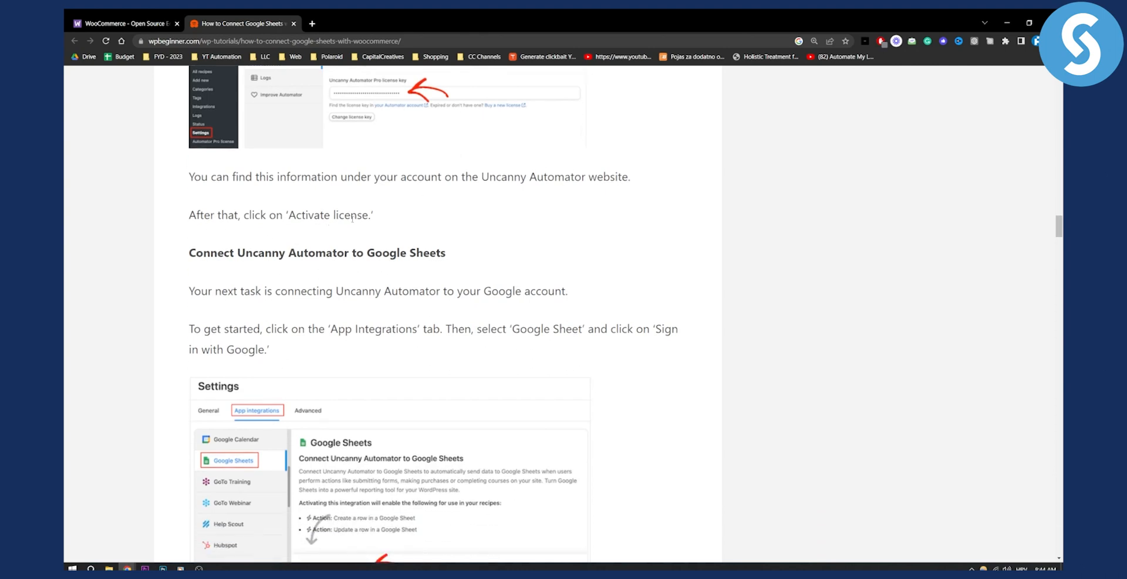
scroll(down, 3)
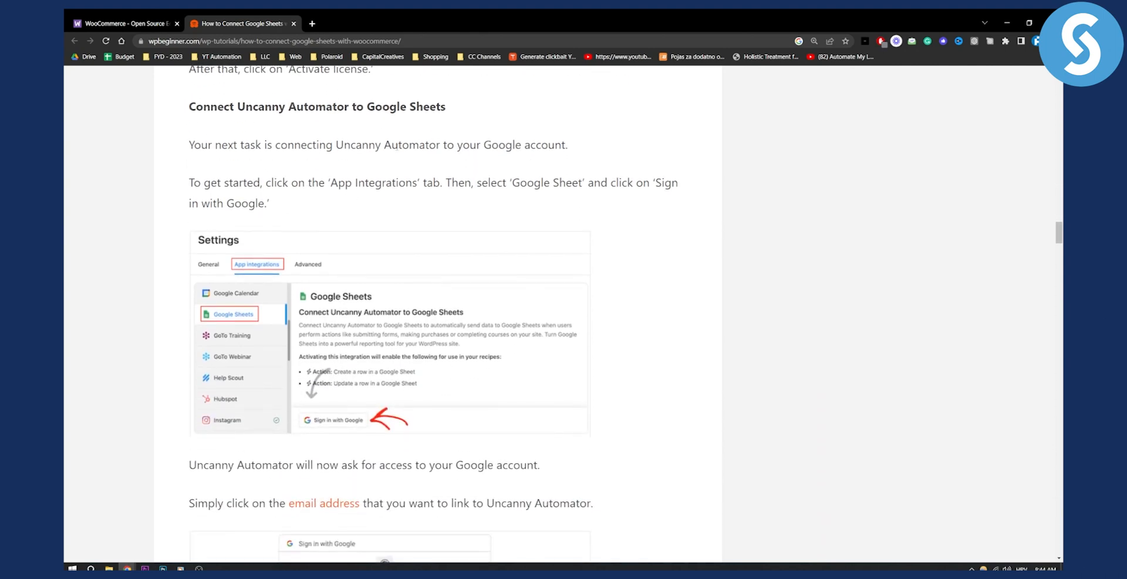
mouse_move(237, 231)
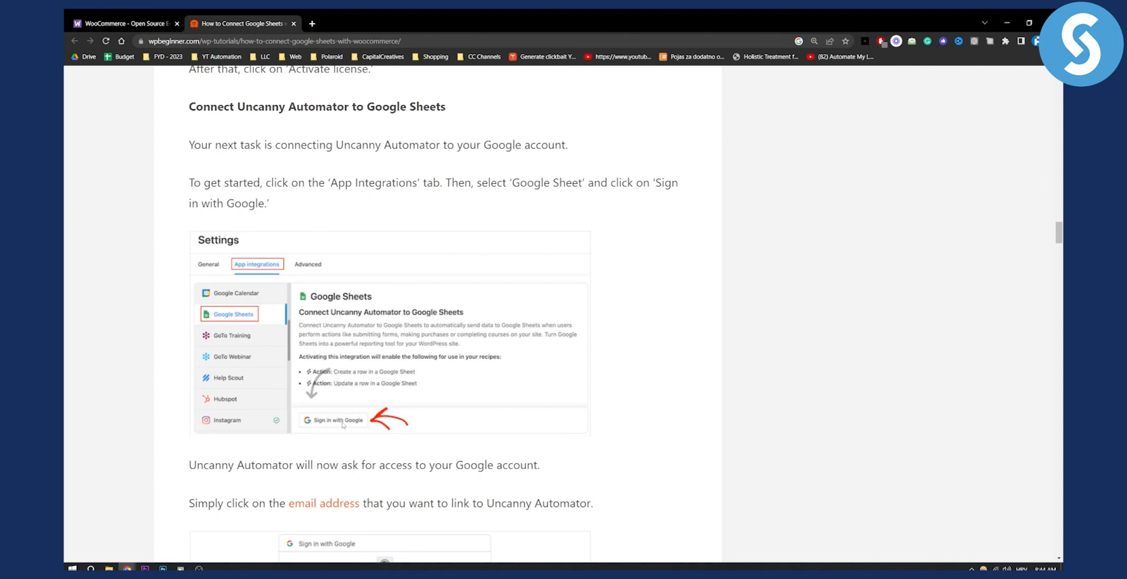
scroll(down, 3)
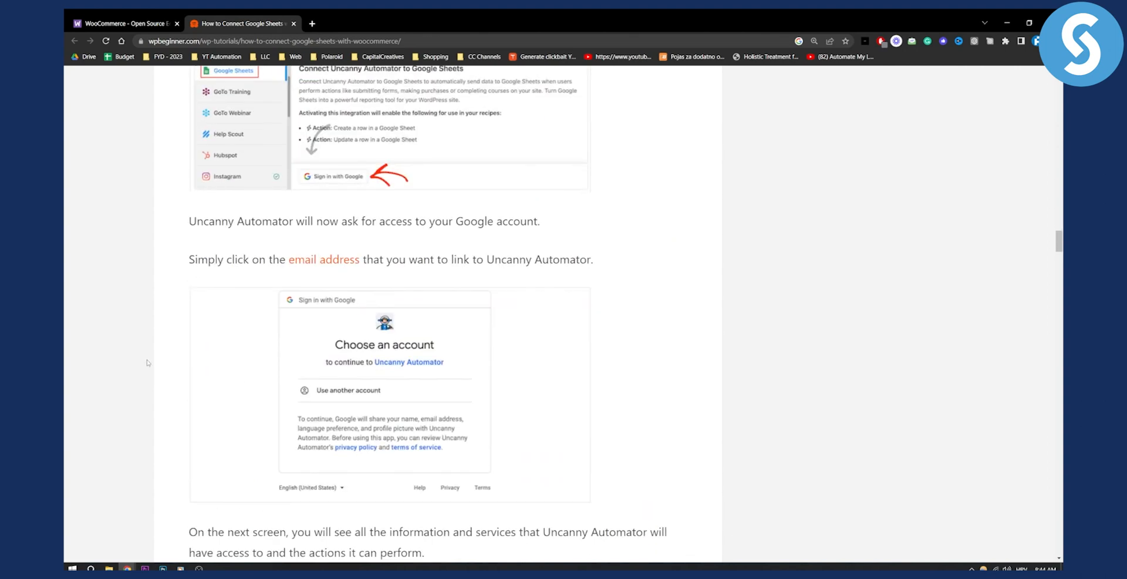
Continue to the 'Connect WooCommerce to Google Sheets With Uncanny Automator' heading
scroll(down, 3)
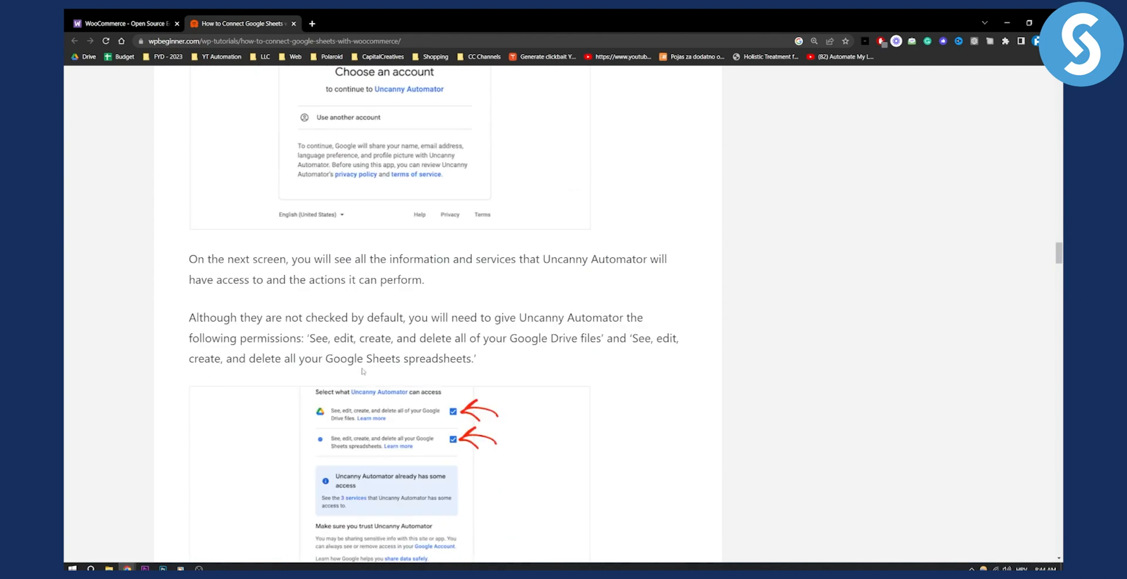
scroll(down, 3)
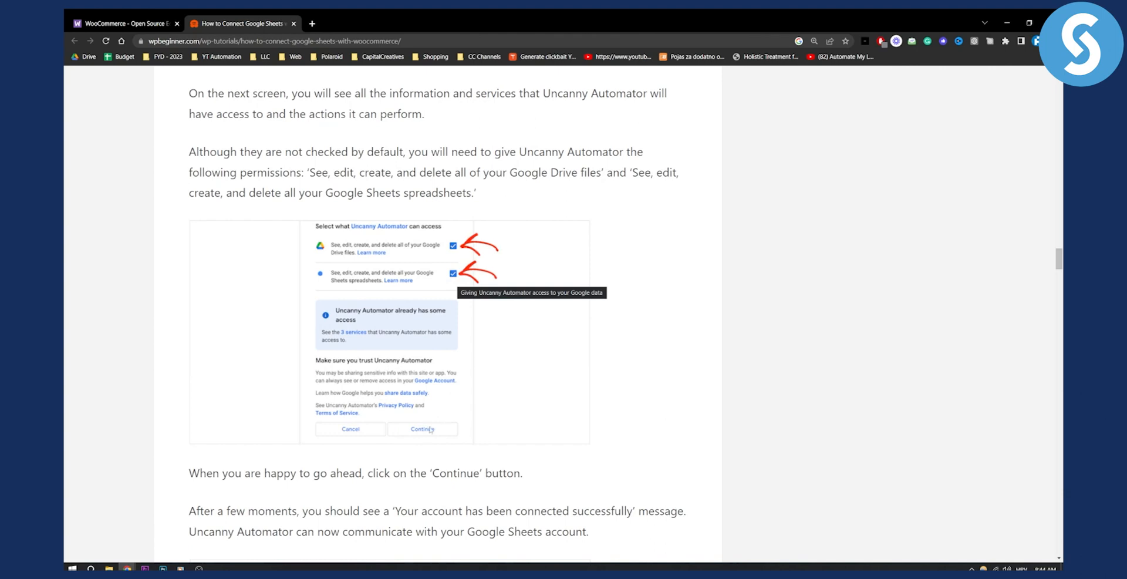
scroll(down, 3)
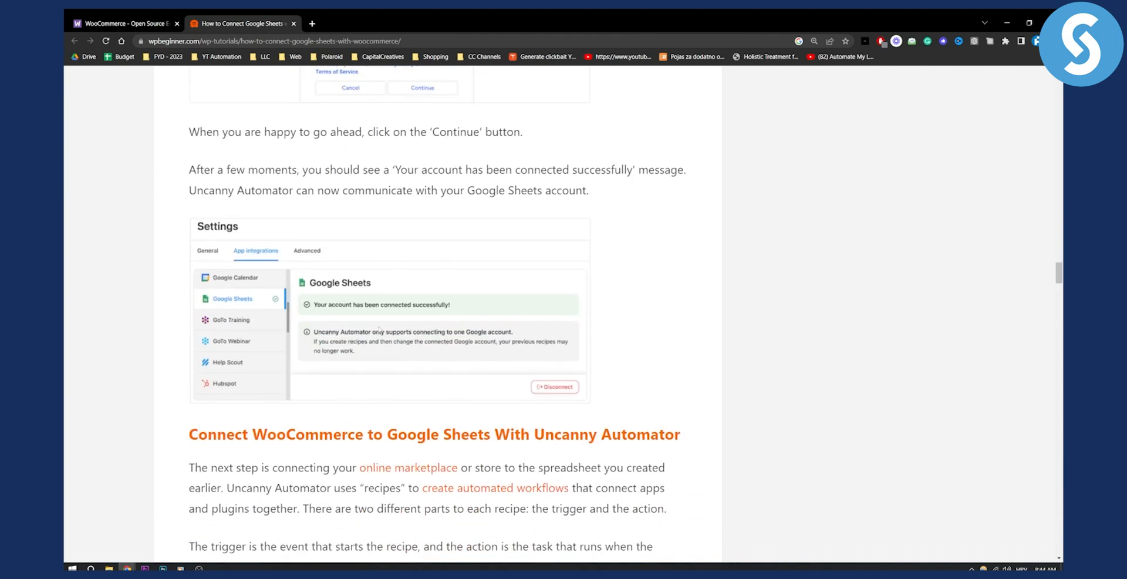
scroll(down, 3)
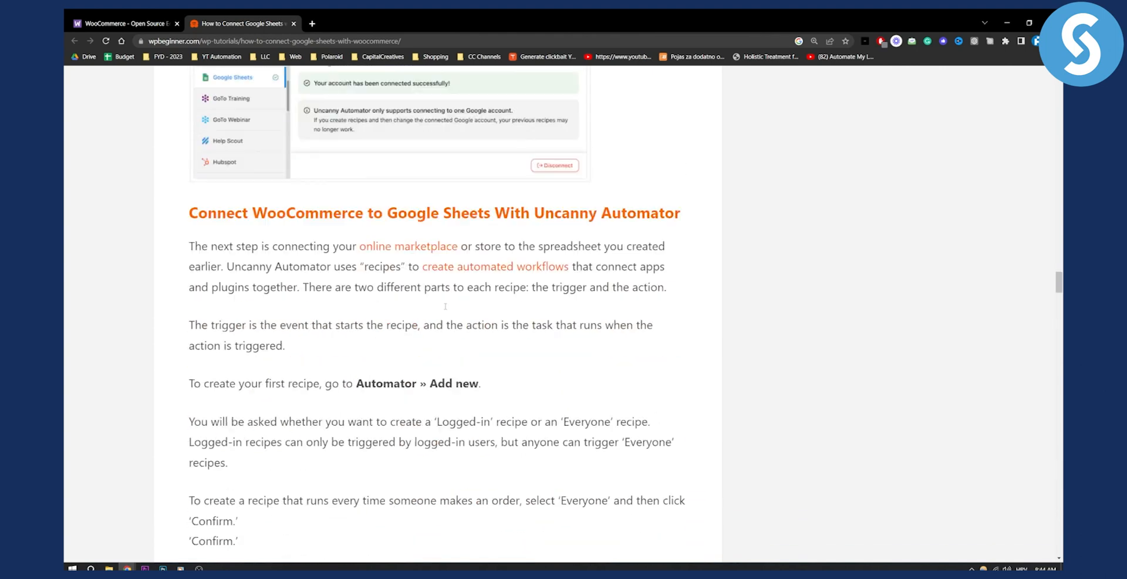
Read the recipe setup from choosing the Everyone recipe type to the trigger condition
scroll(down, 3)
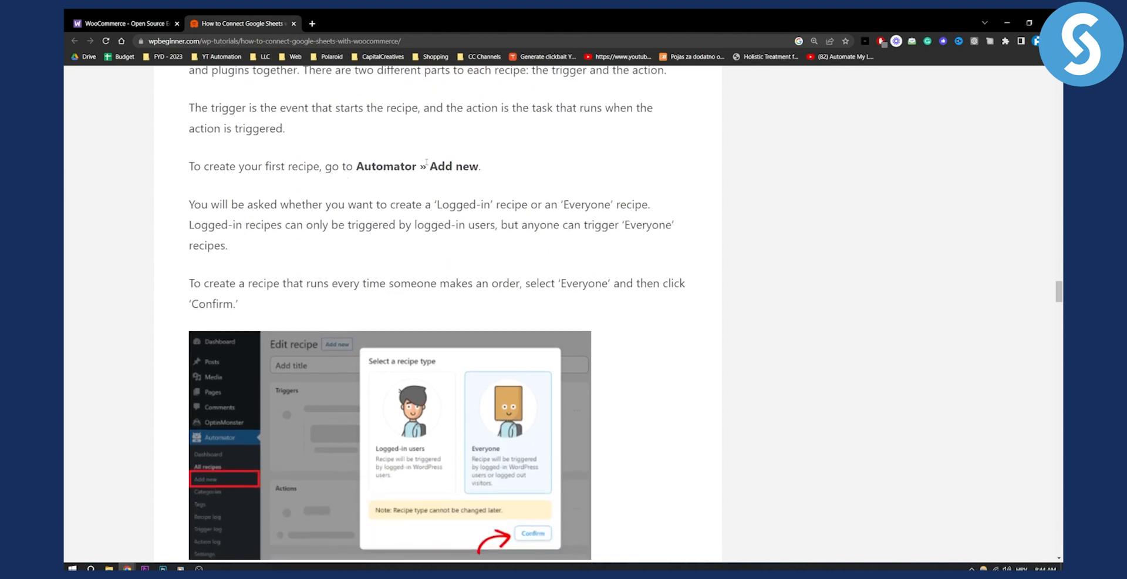
scroll(down, 3)
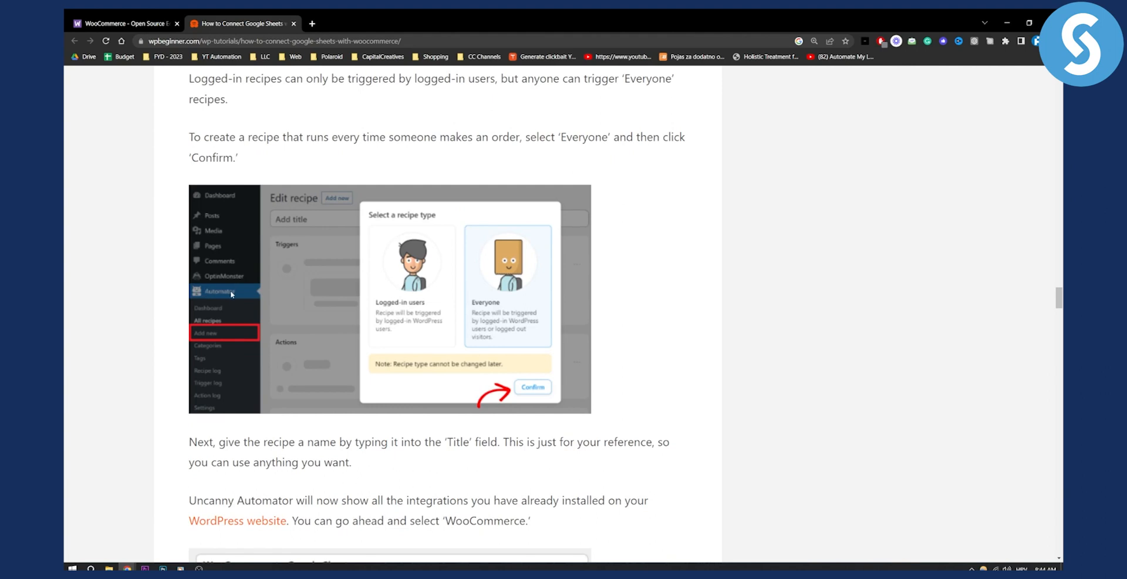
mouse_move(488, 300)
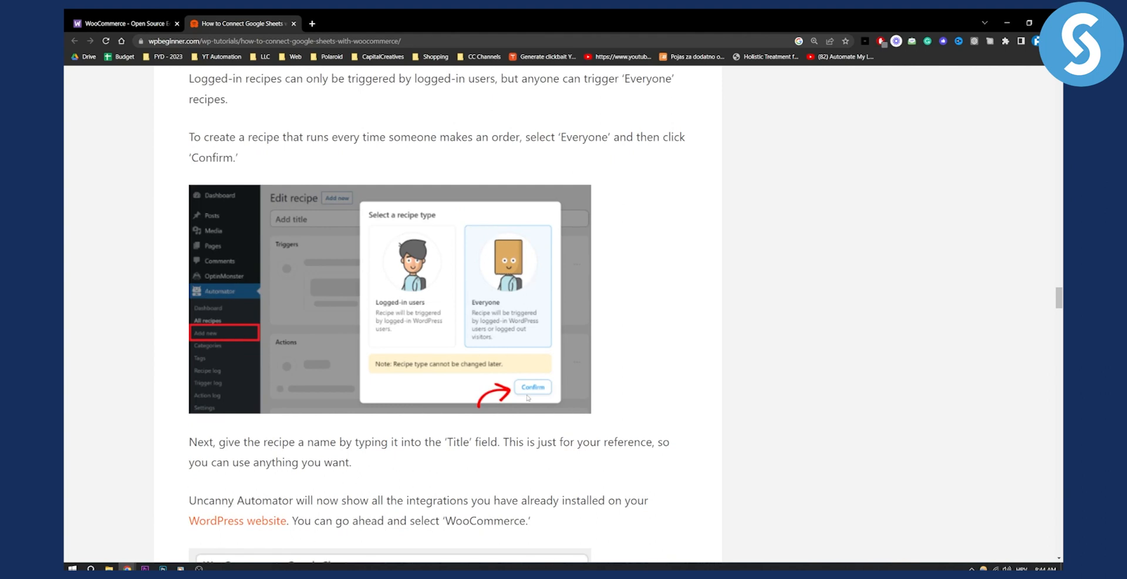
scroll(down, 3)
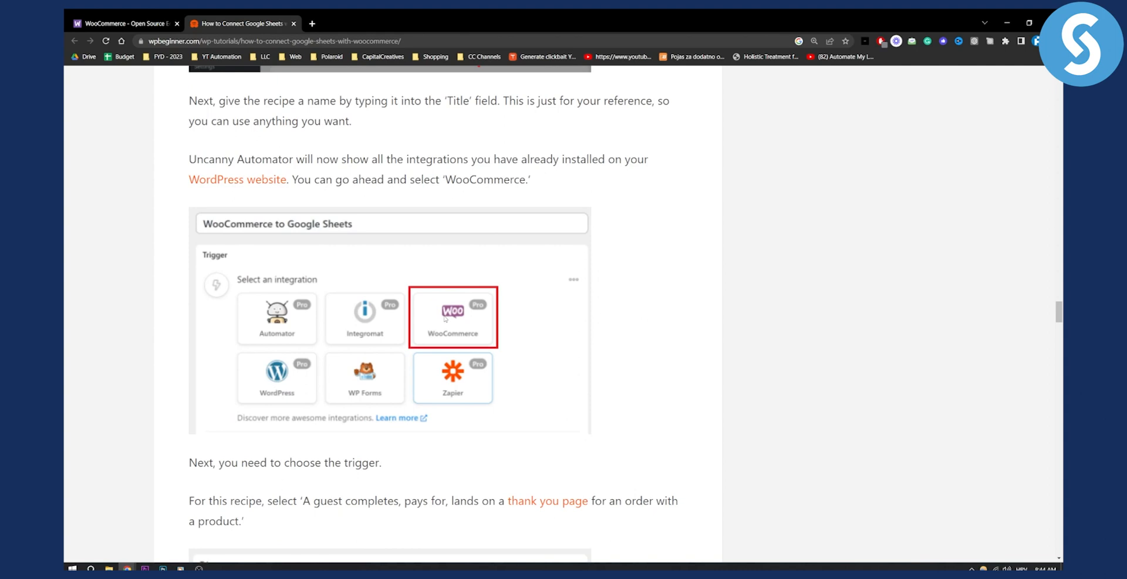
scroll(down, 3)
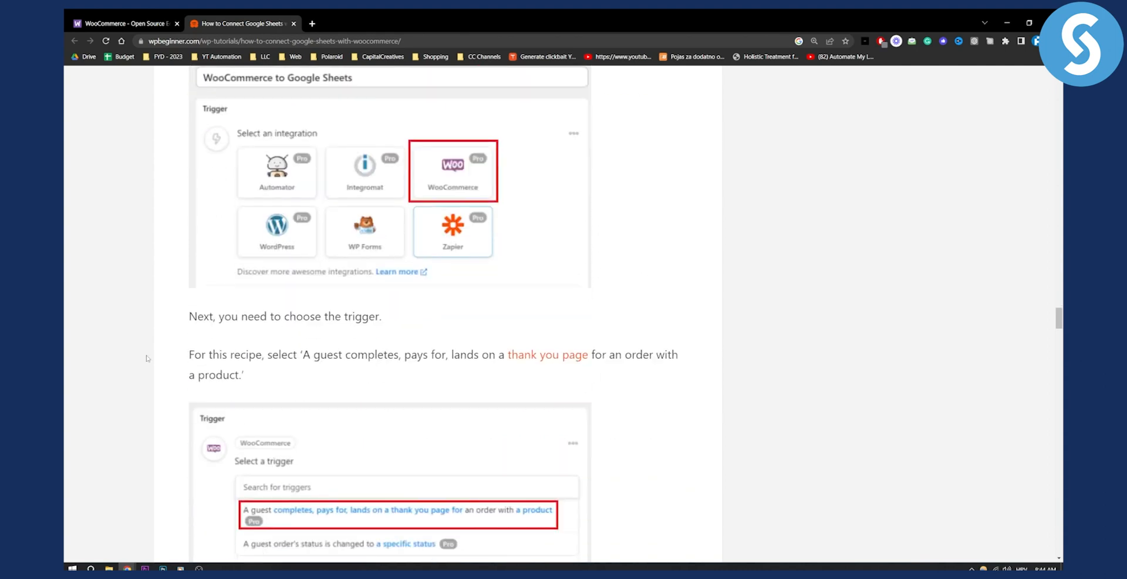
scroll(down, 3)
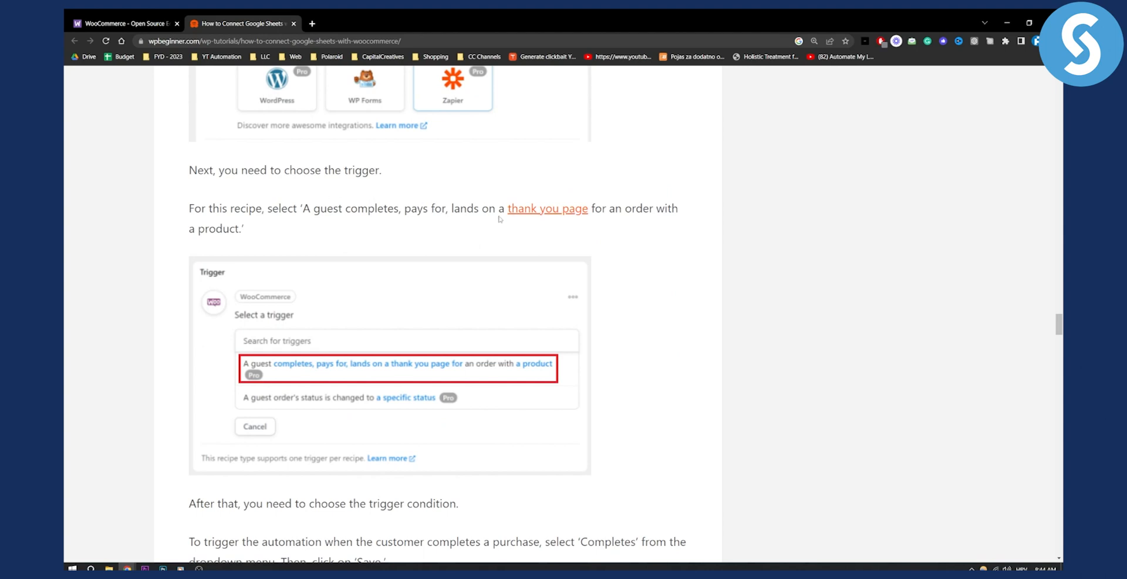
mouse_move(633, 202)
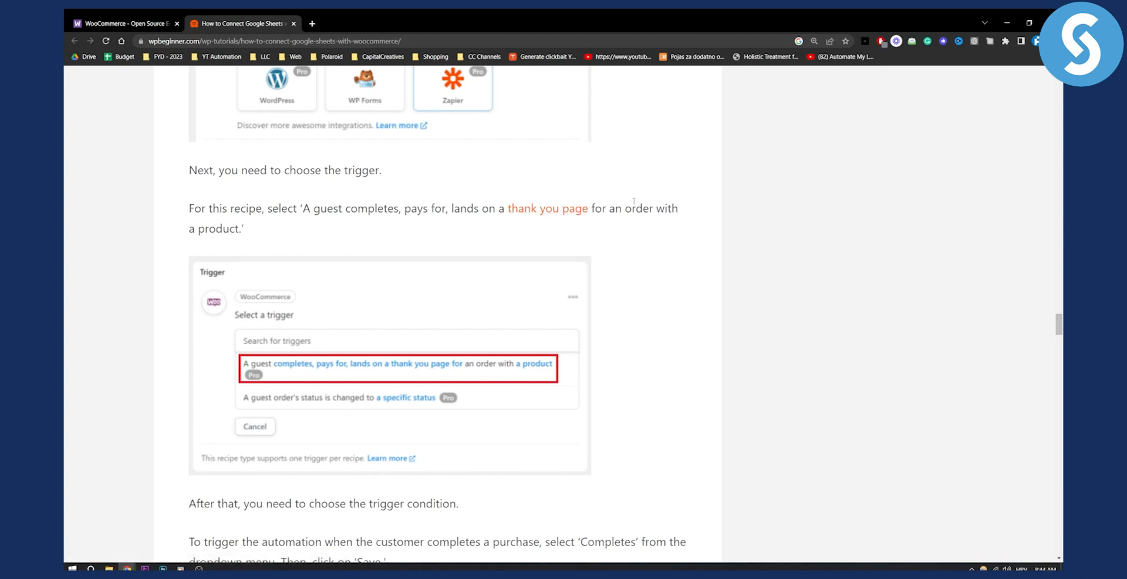
mouse_move(304, 297)
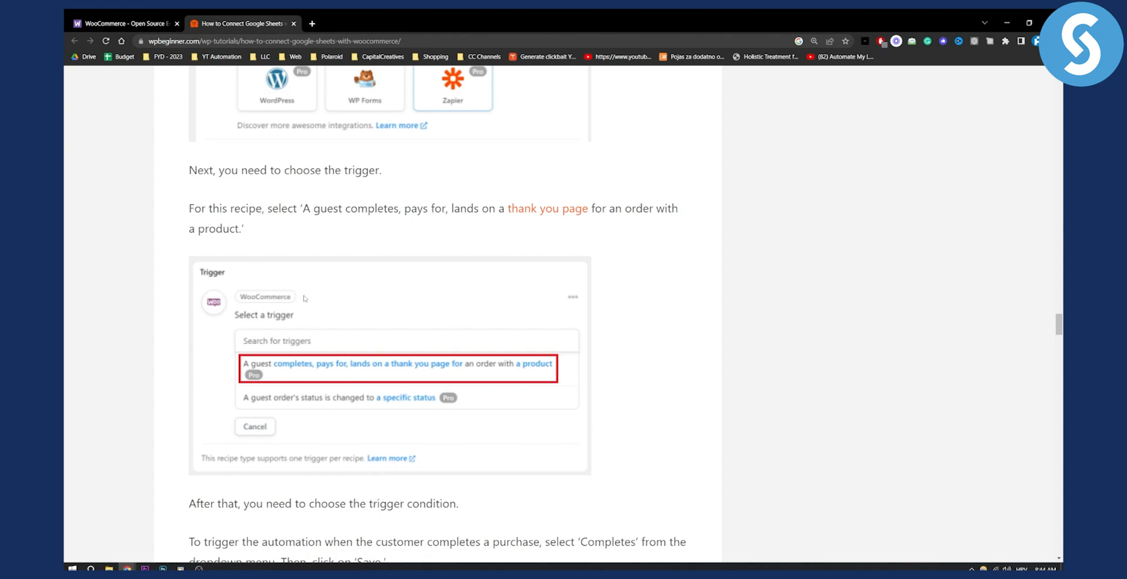
mouse_move(459, 373)
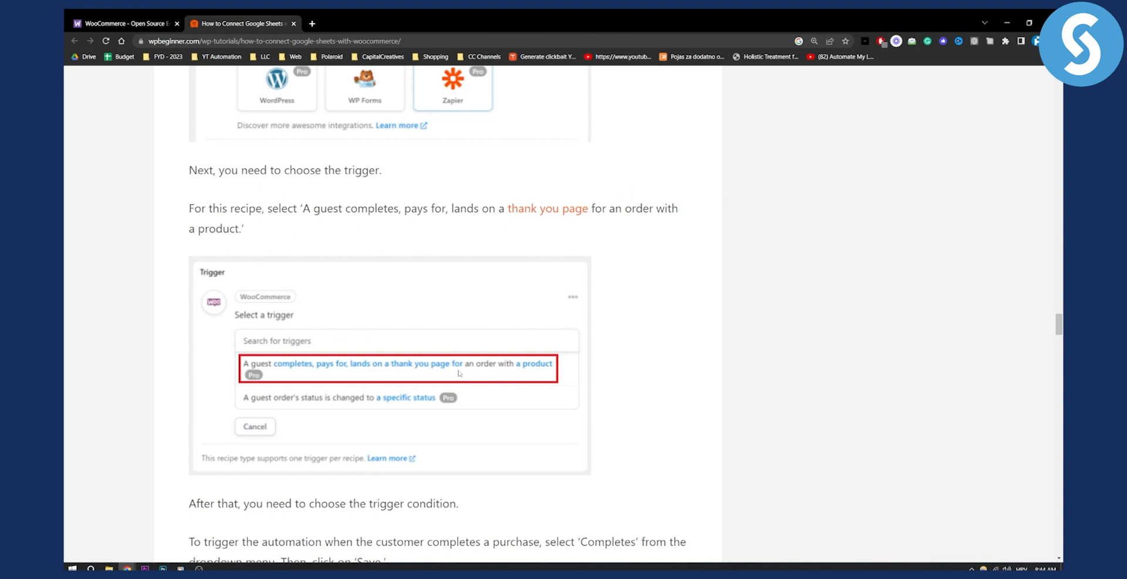
scroll(down, 3)
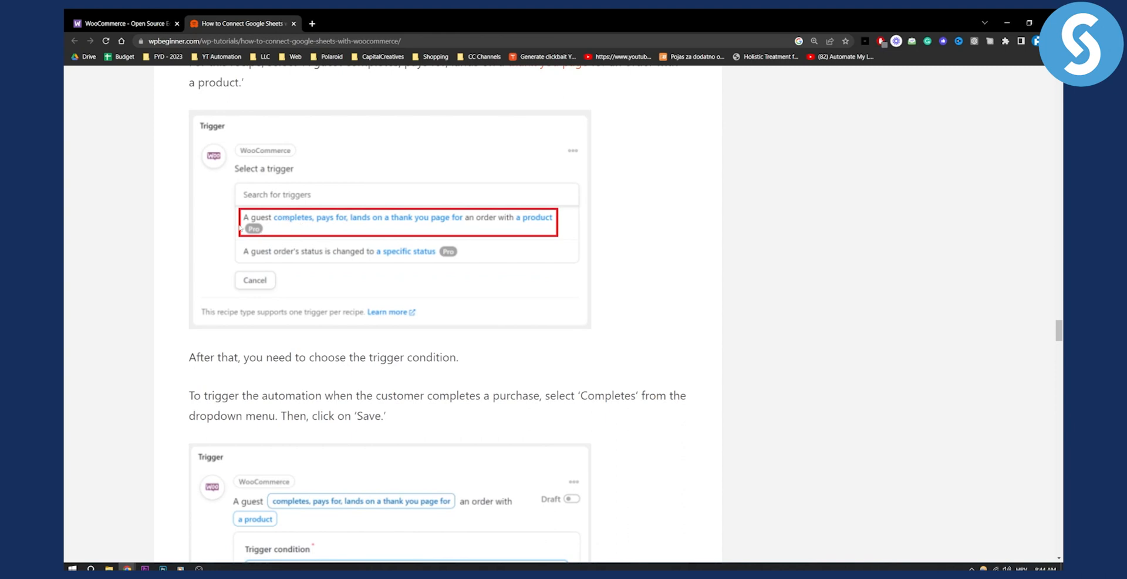
Continue past the 'Any product' choice to the Actions section where Google Sheets is chosen
scroll(down, 3)
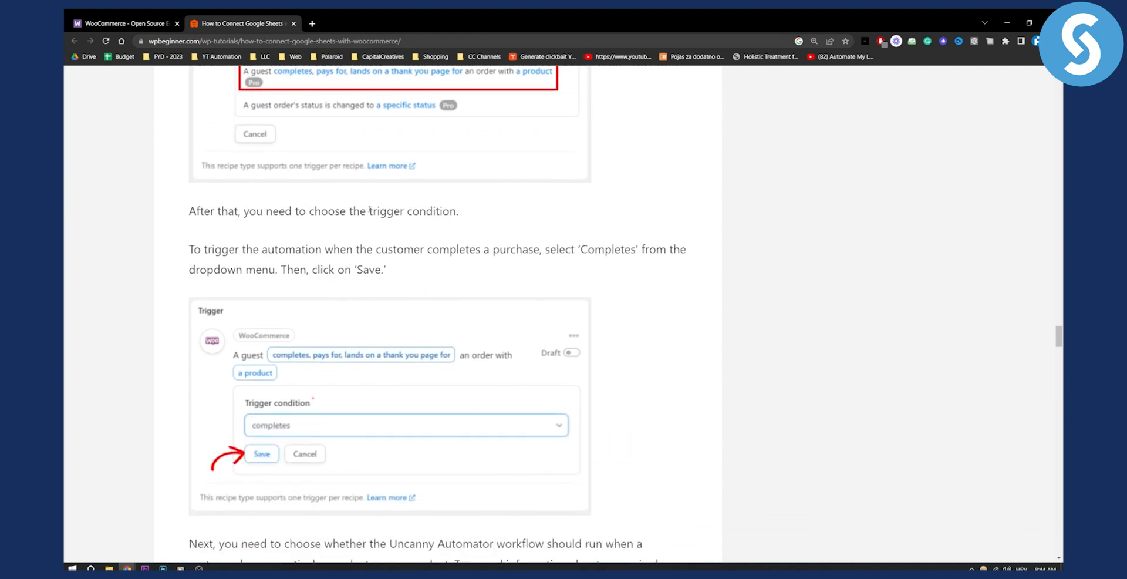
scroll(down, 3)
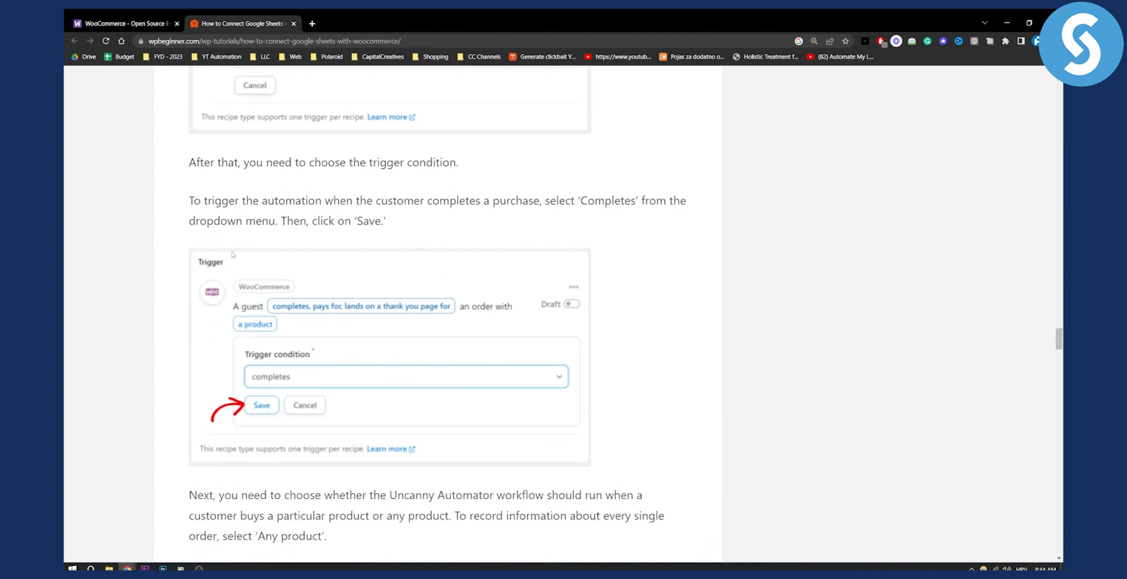
scroll(down, 3)
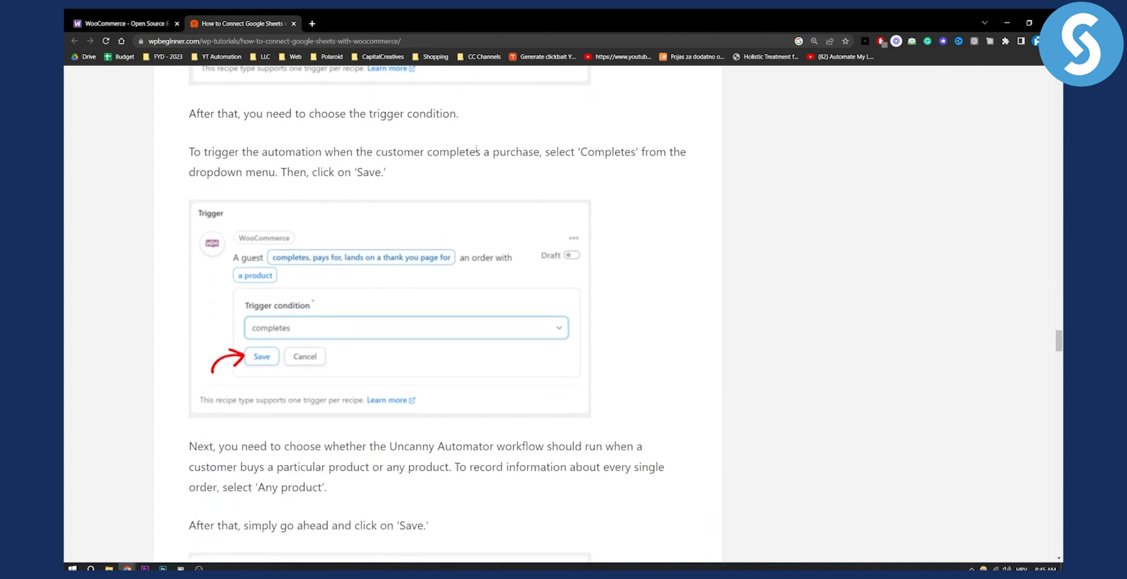
mouse_move(631, 143)
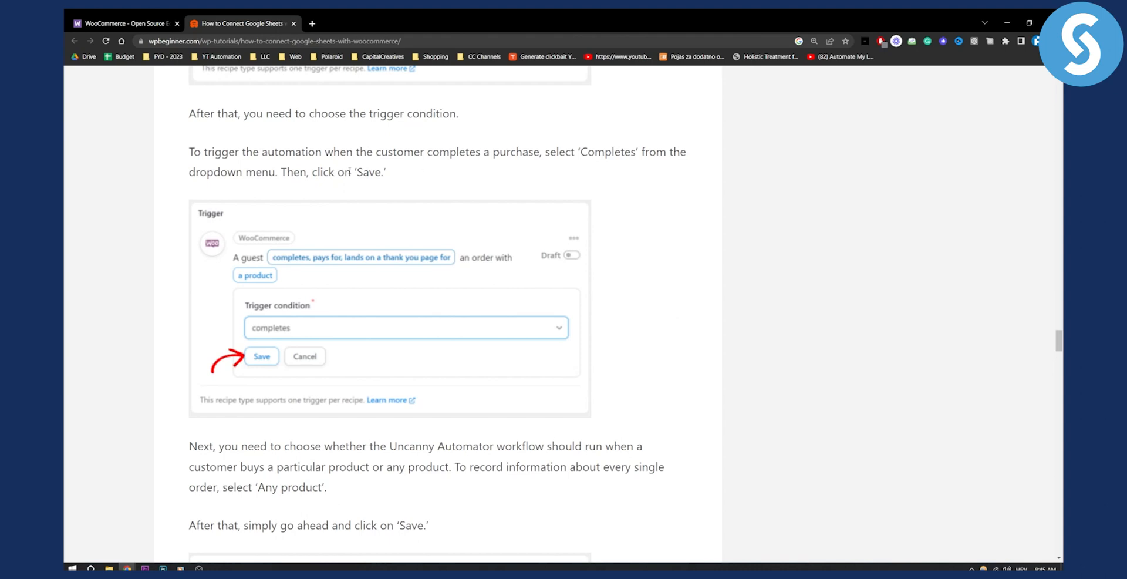
scroll(down, 3)
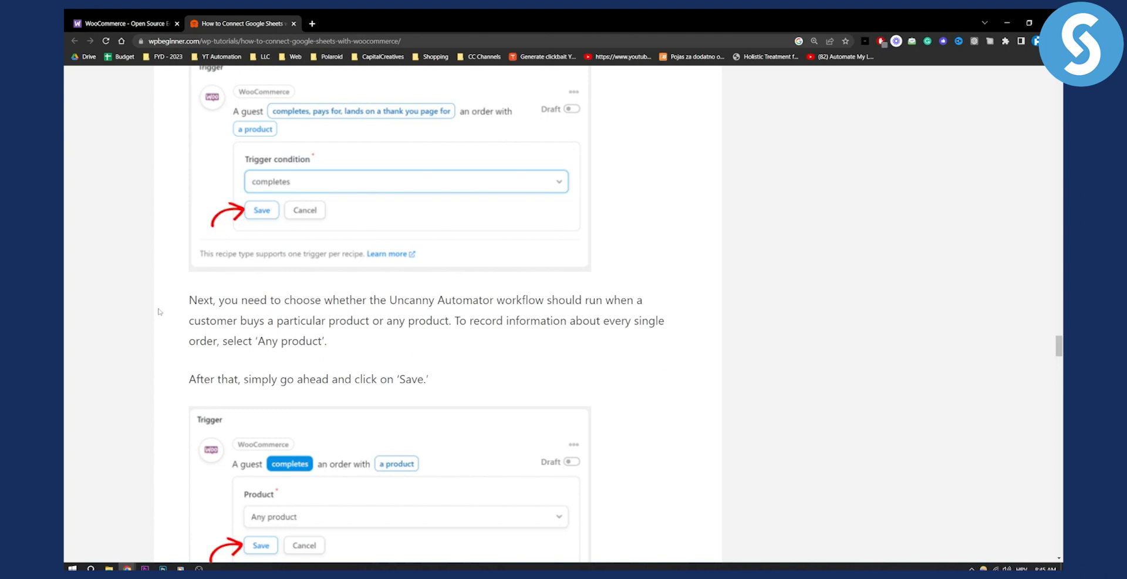
mouse_move(566, 317)
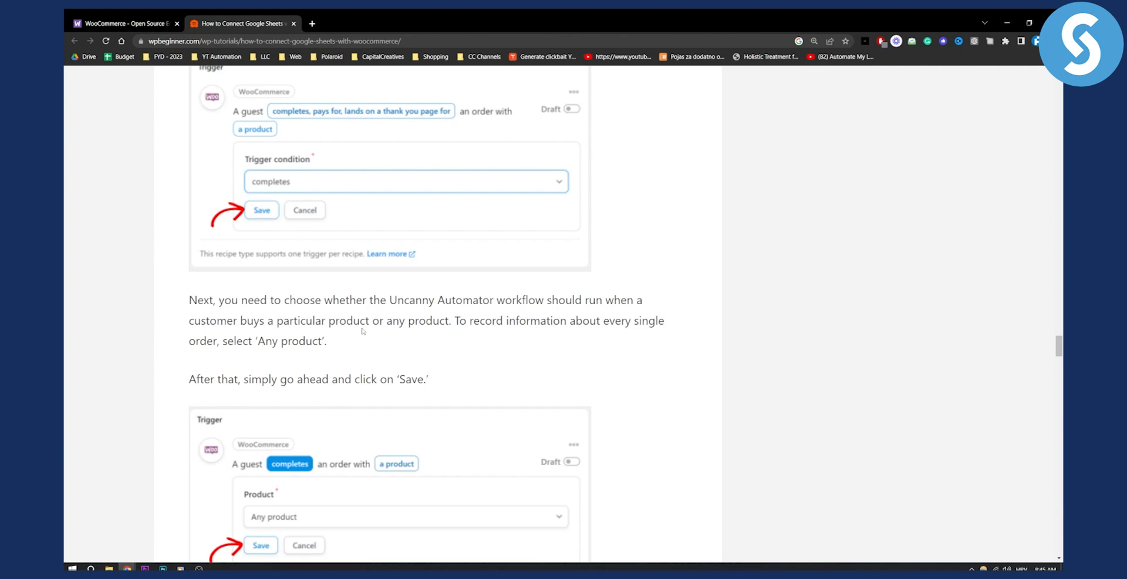
scroll(down, 3)
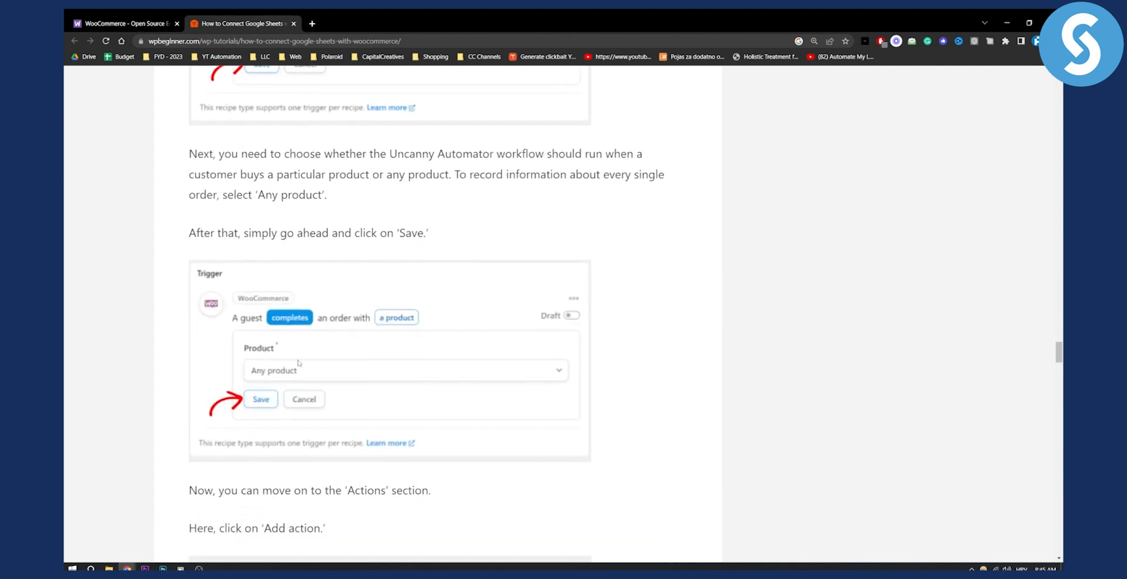
mouse_move(304, 370)
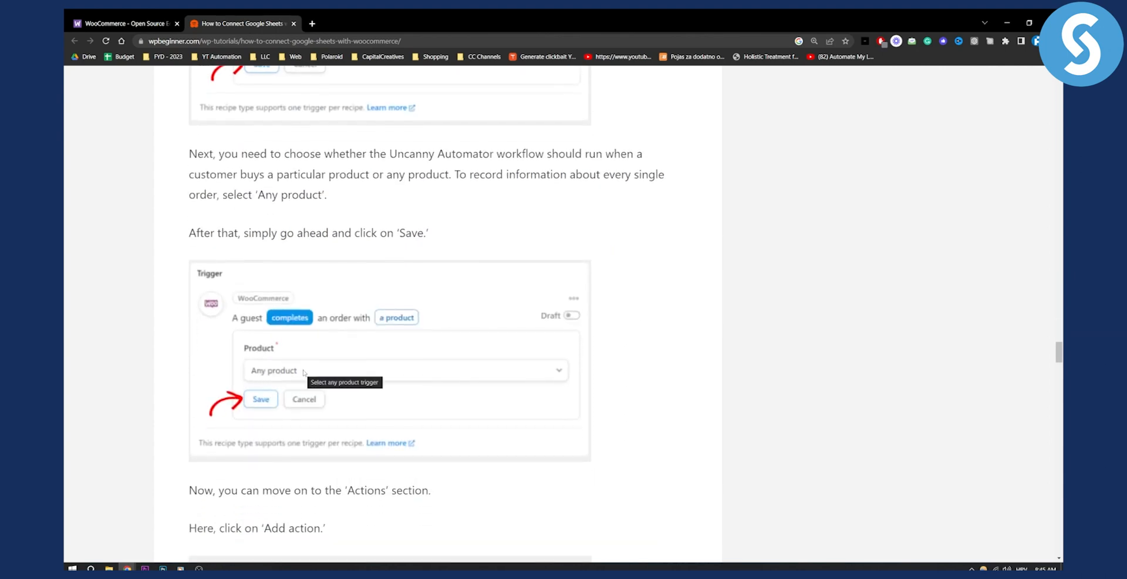
mouse_move(300, 374)
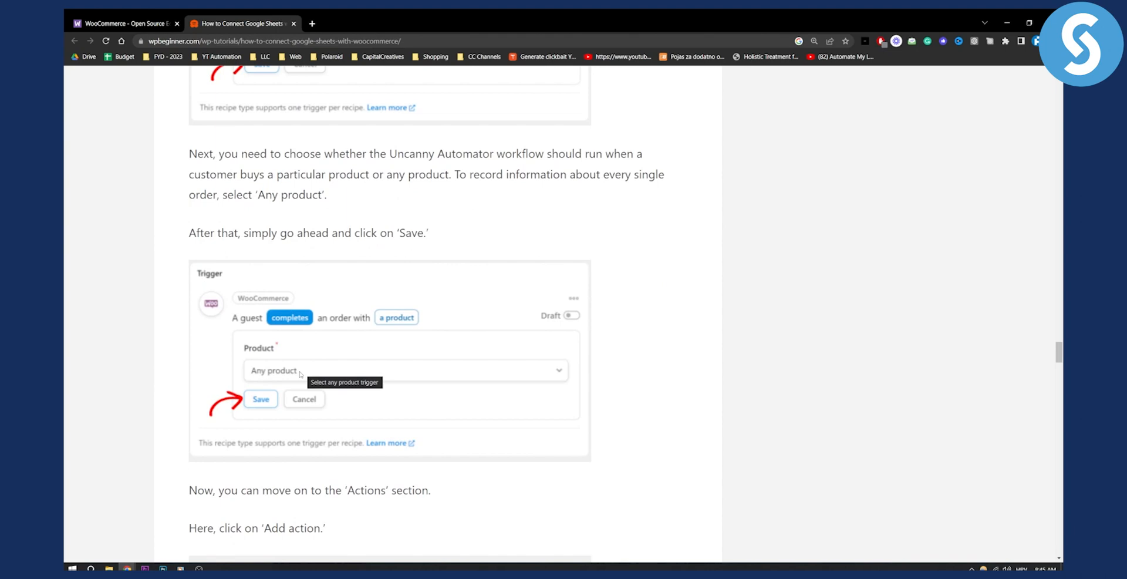
scroll(down, 3)
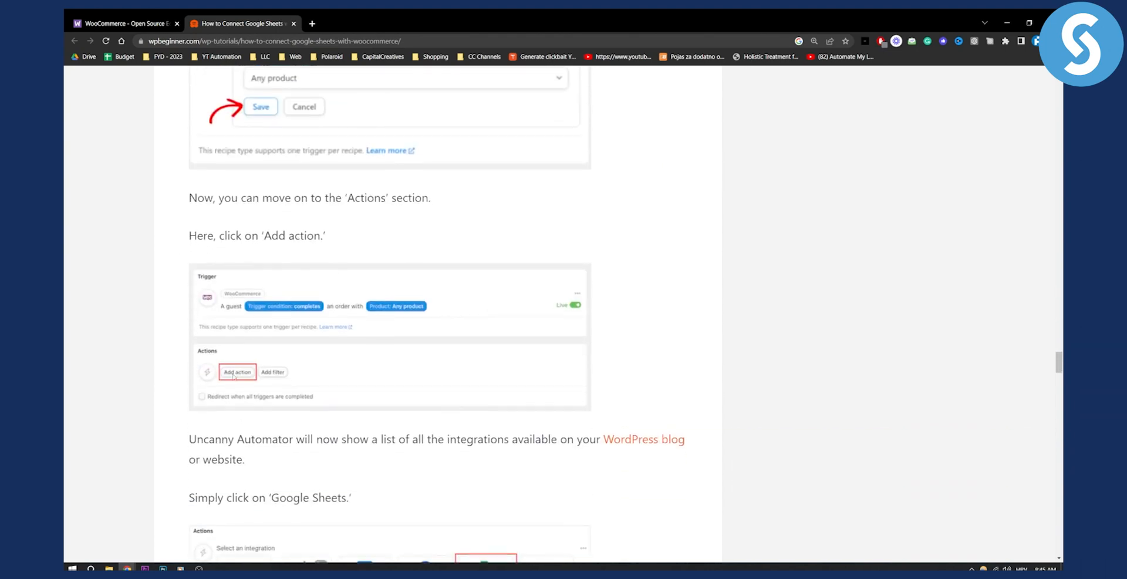
Read the steps for picking the spreadsheet and worksheet
scroll(down, 3)
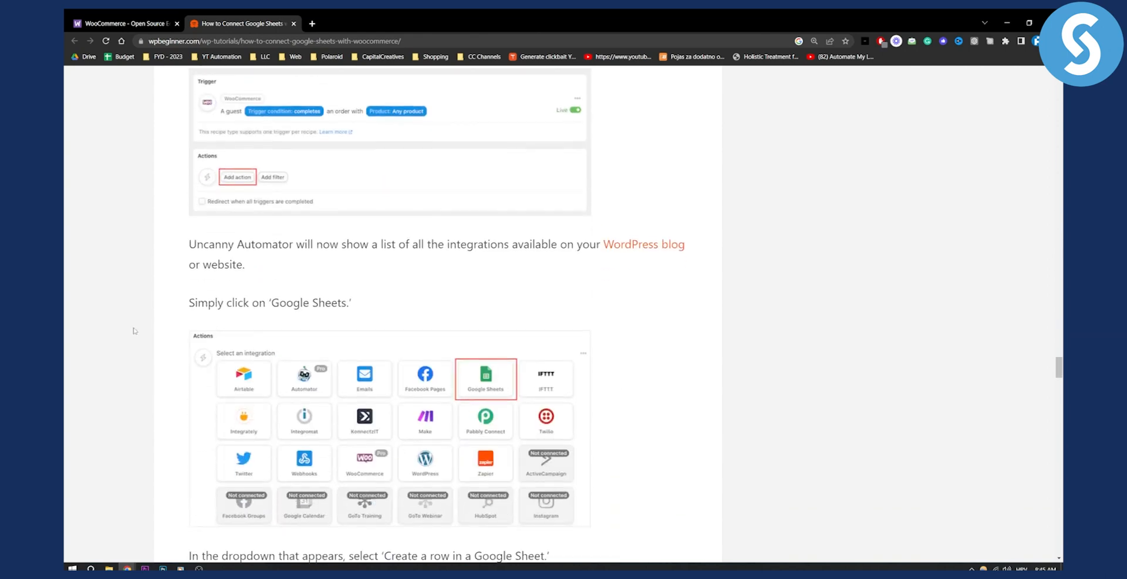
scroll(down, 3)
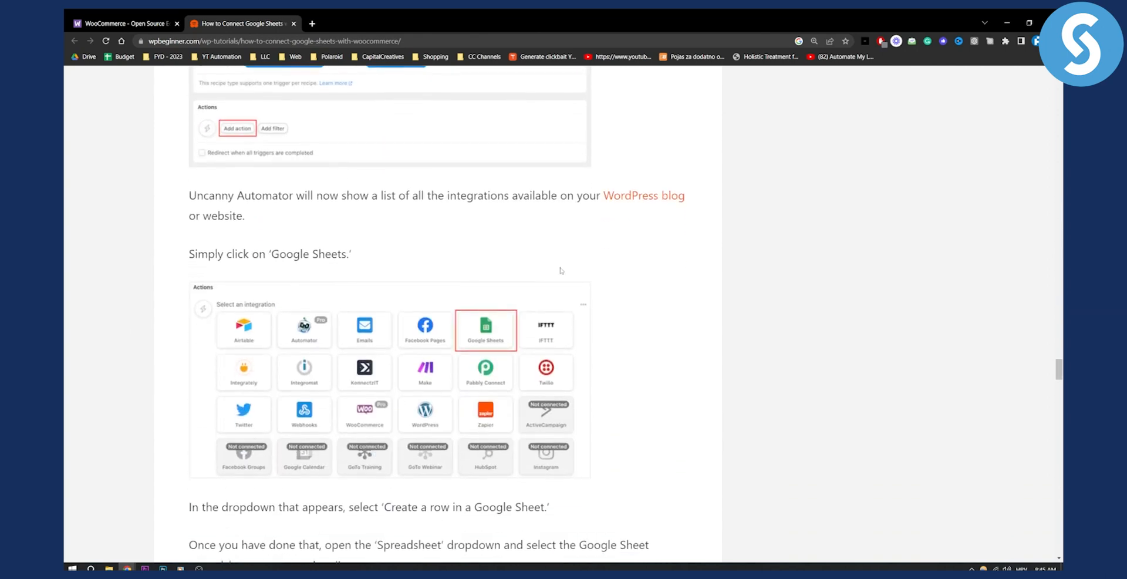
scroll(down, 3)
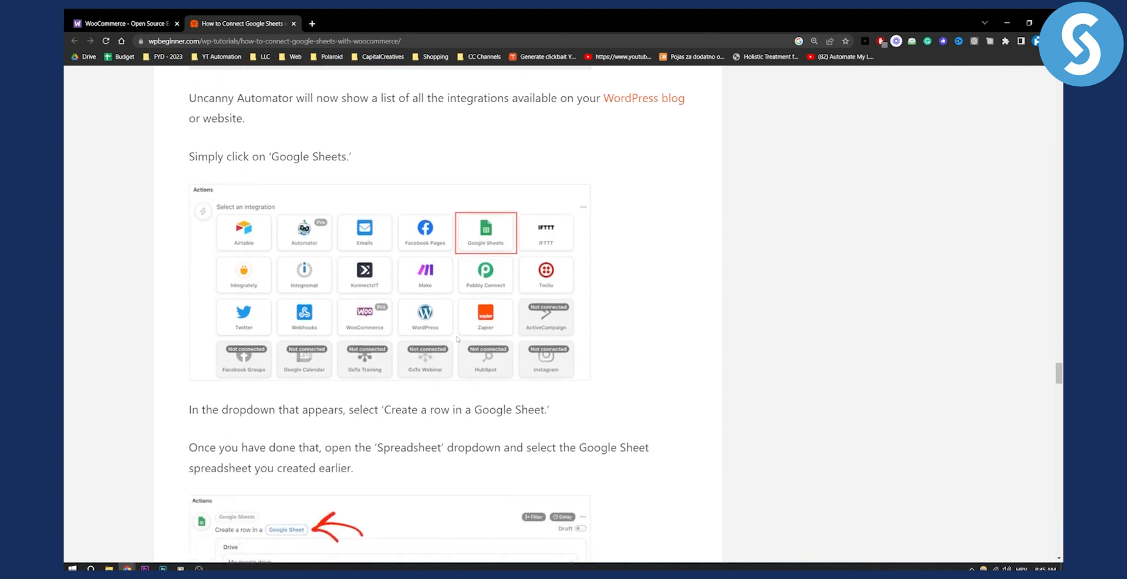
scroll(down, 3)
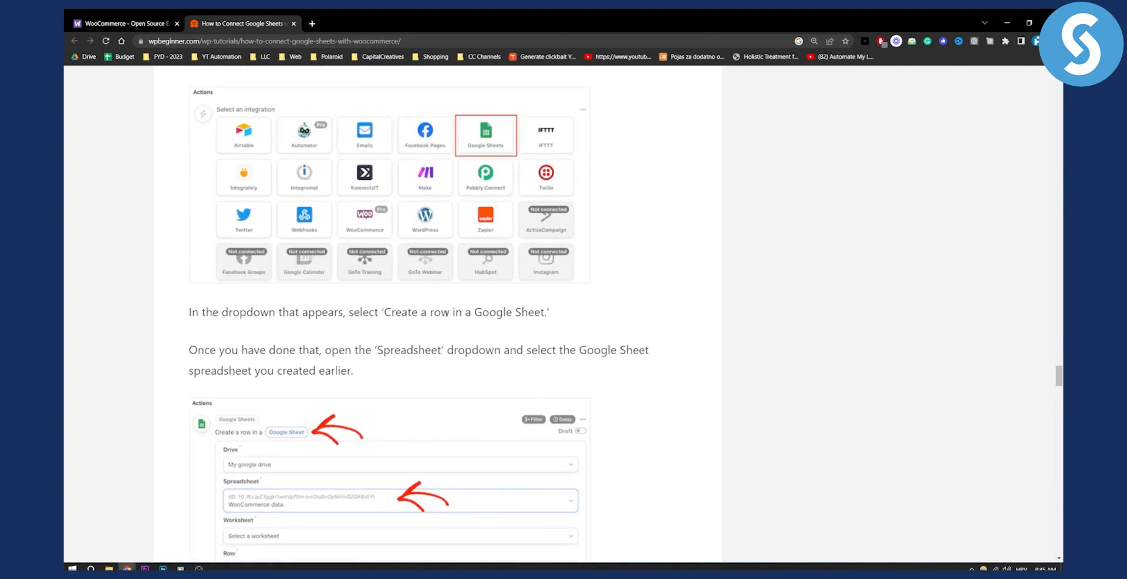
scroll(down, 3)
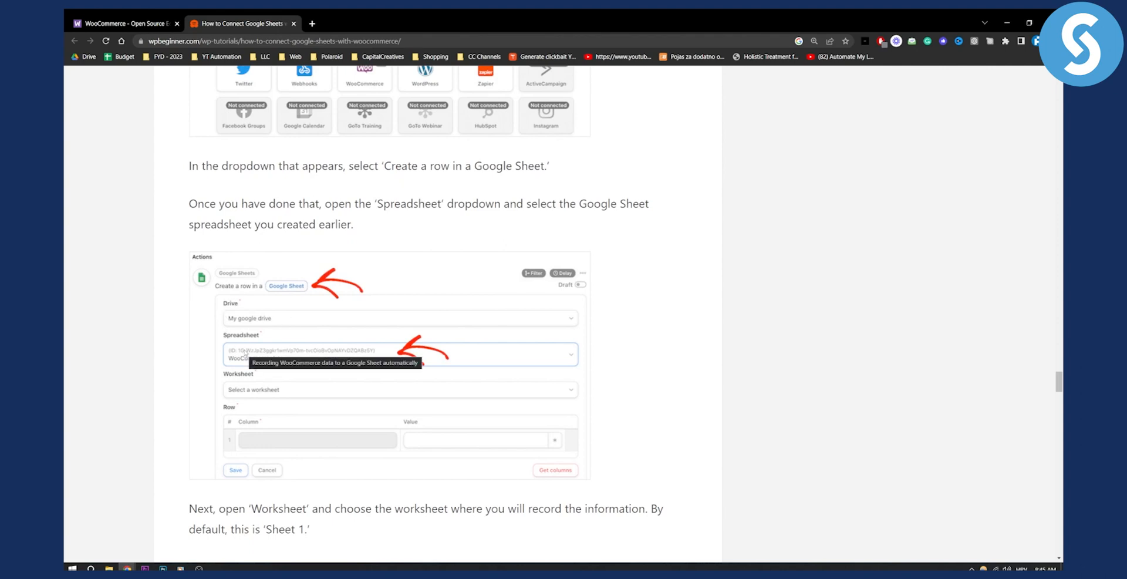
mouse_move(182, 377)
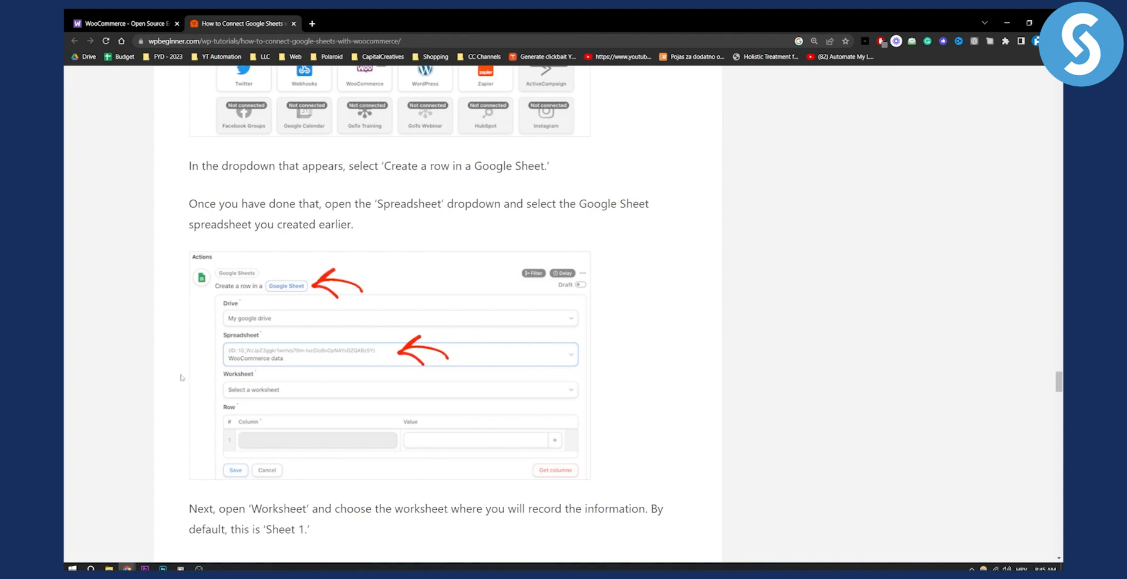
Continue to the 'Get Columns' and column-mapping instructions
scroll(down, 3)
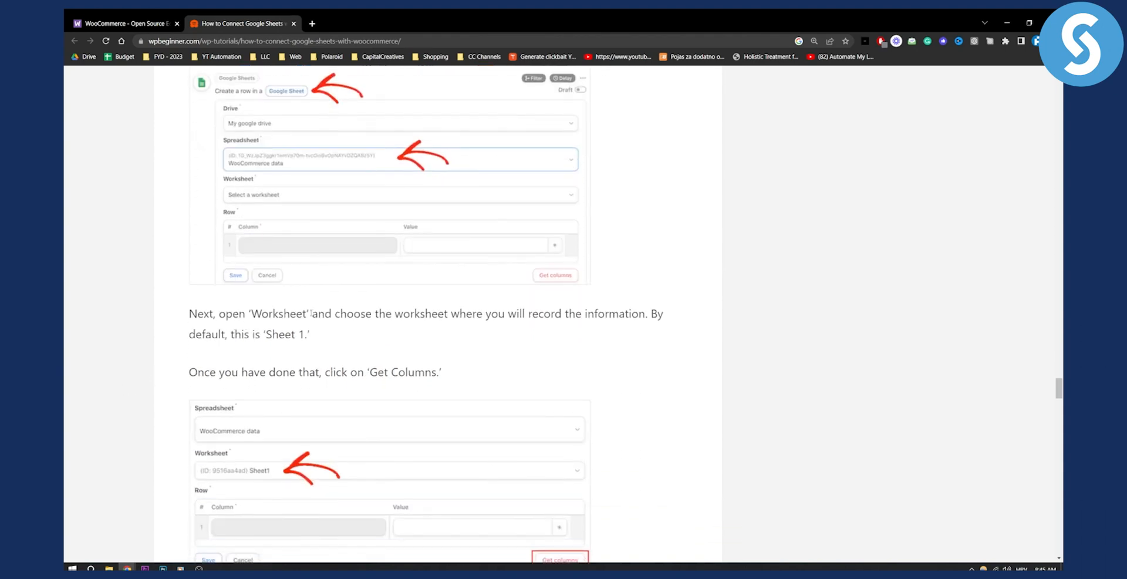
scroll(down, 3)
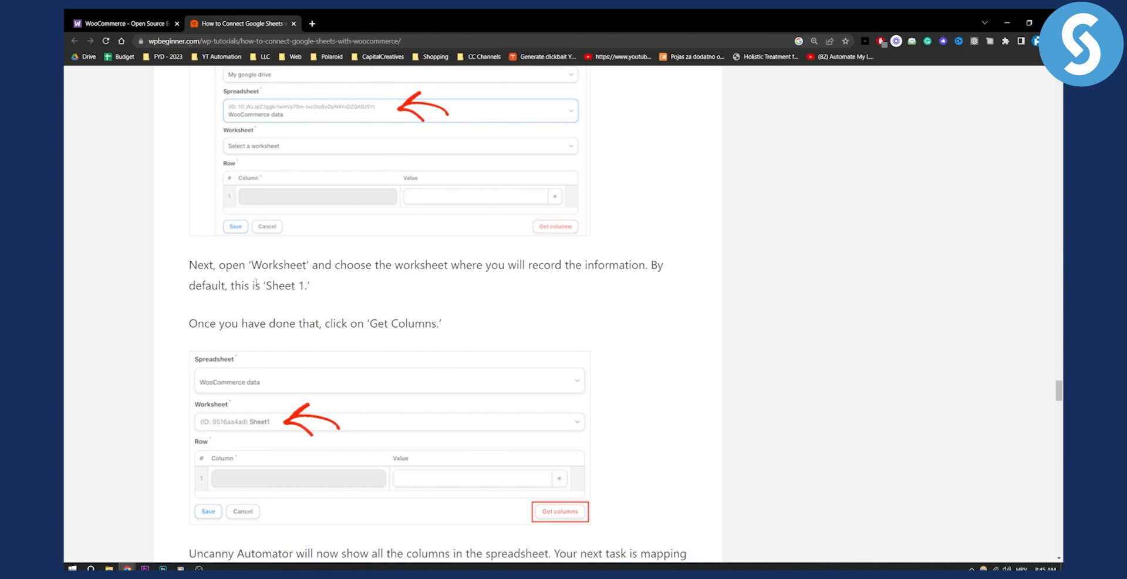
scroll(down, 3)
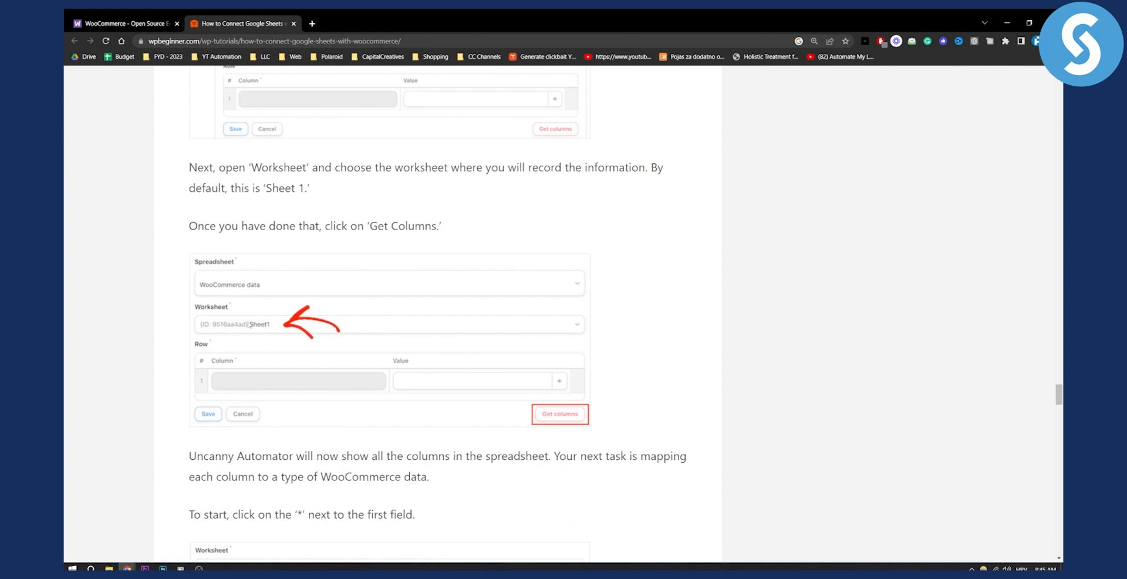
scroll(down, 3)
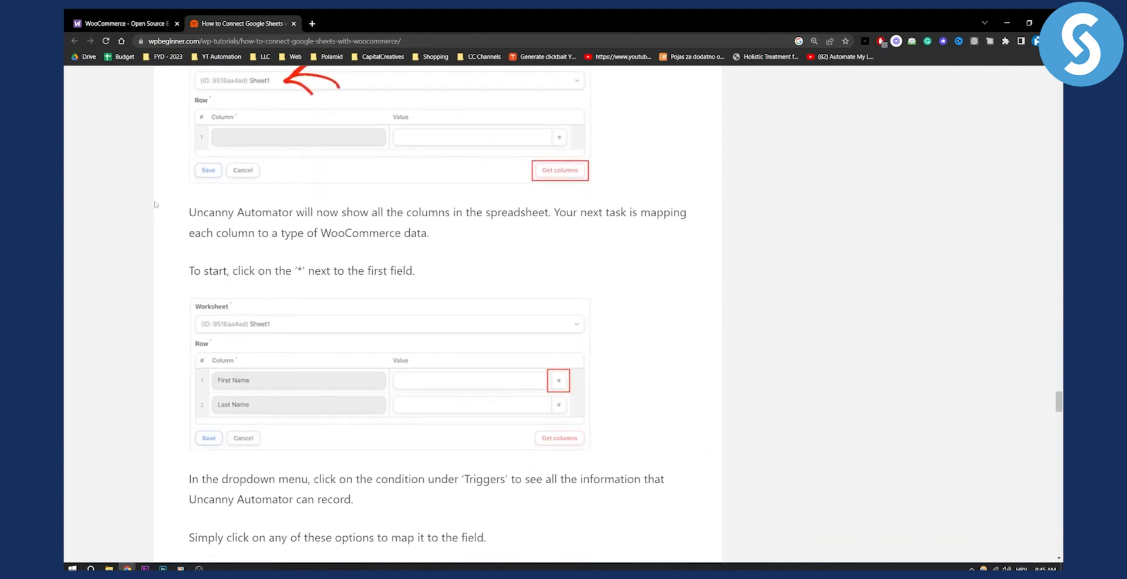
mouse_move(307, 224)
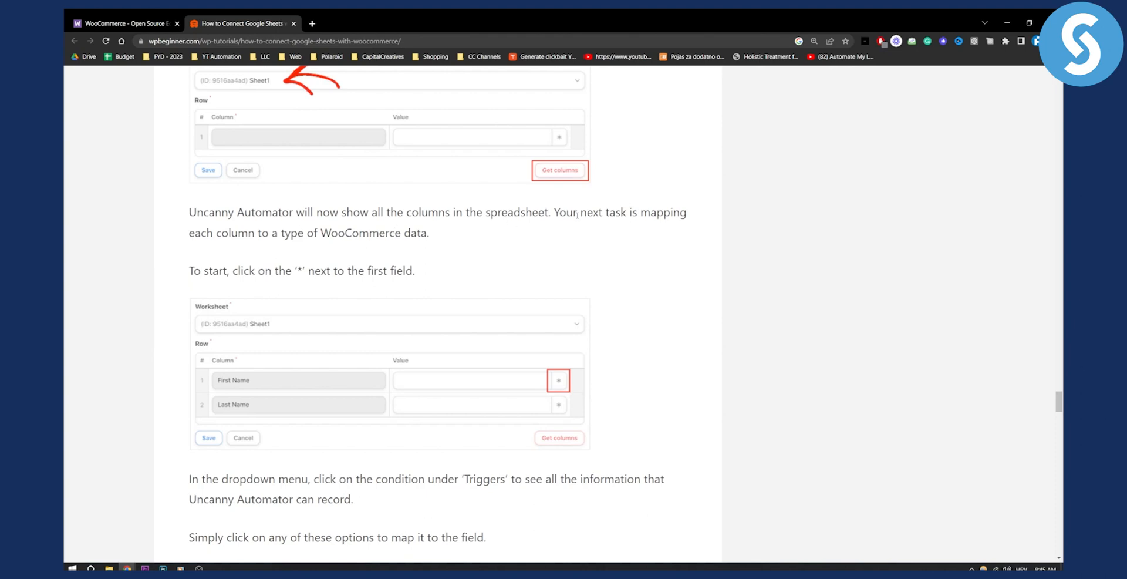
mouse_move(215, 244)
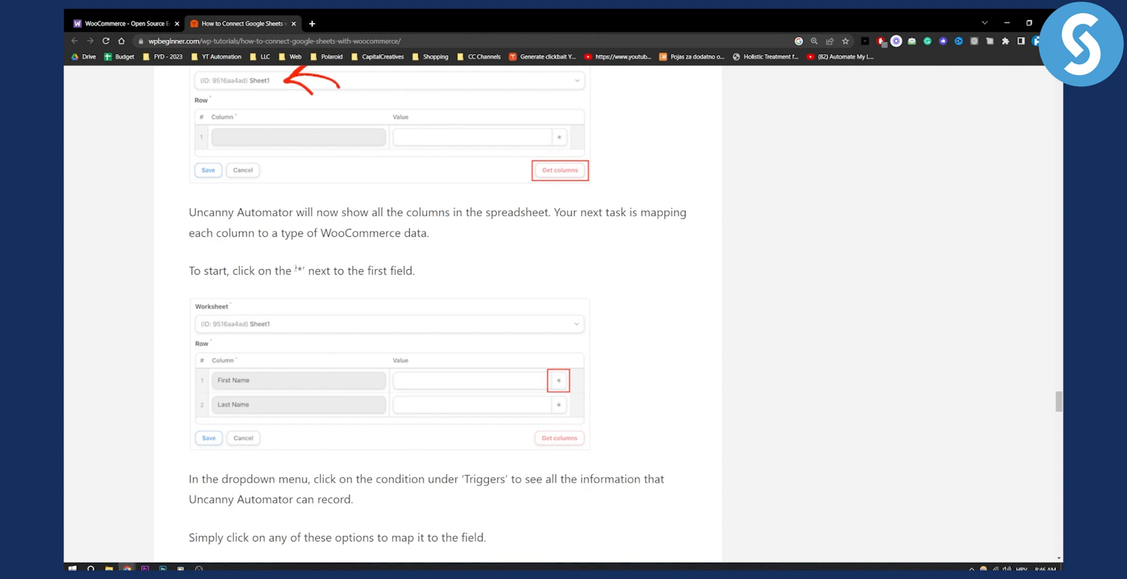
Select the asterisk in the instructions, then scroll to the Billing first/last name mapping example
double_click(297, 271)
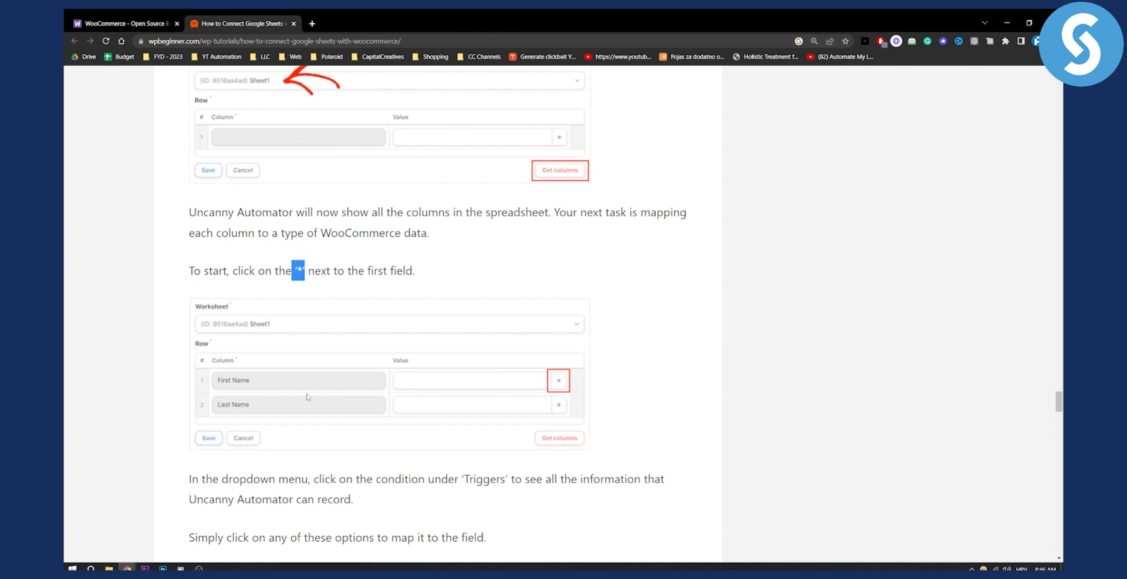
scroll(down, 3)
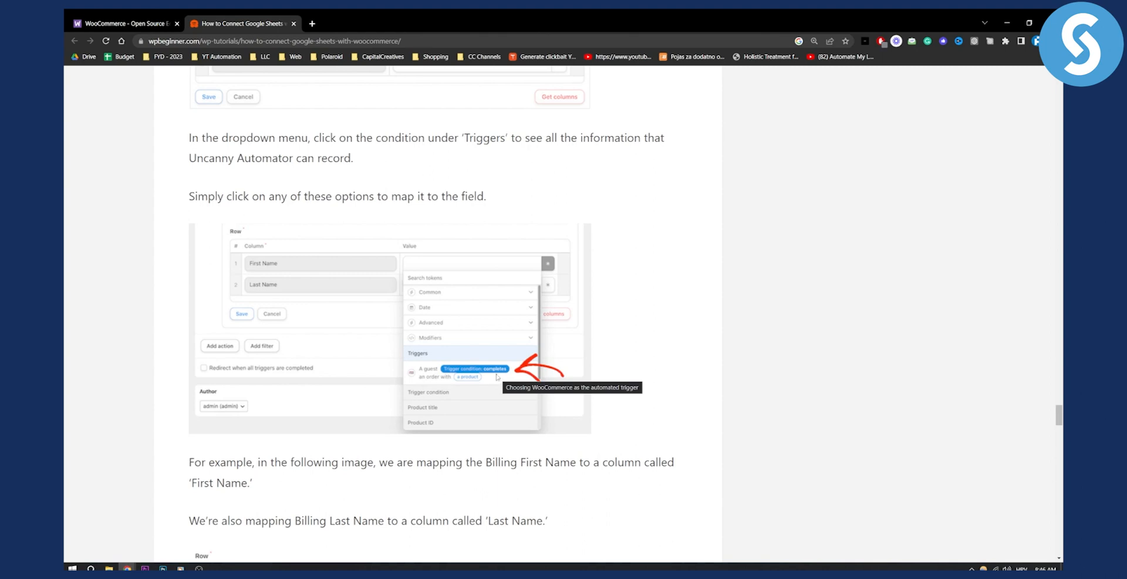
scroll(down, 3)
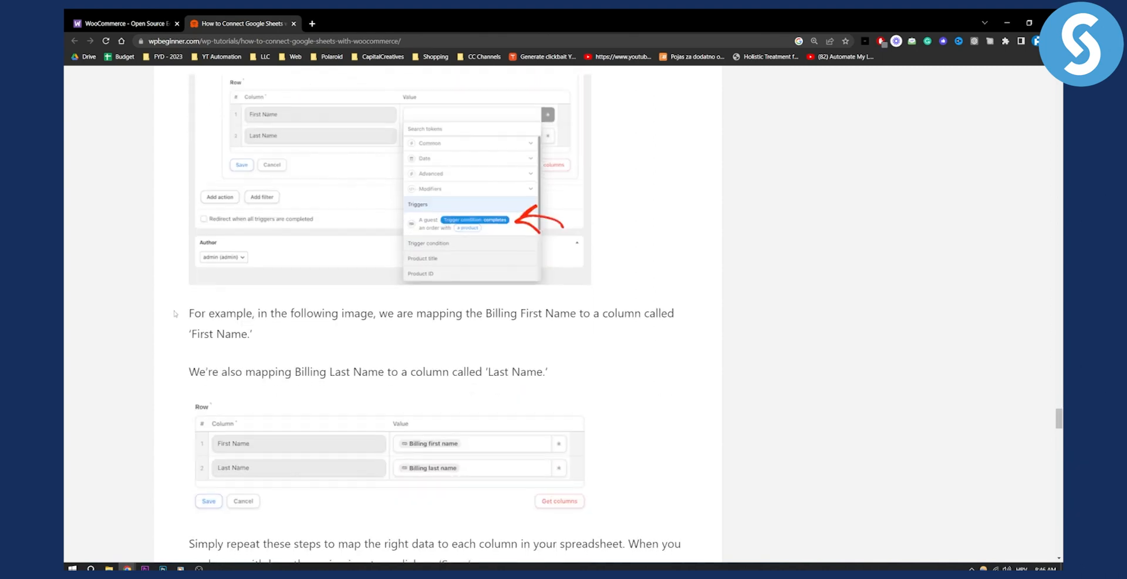
scroll(down, 3)
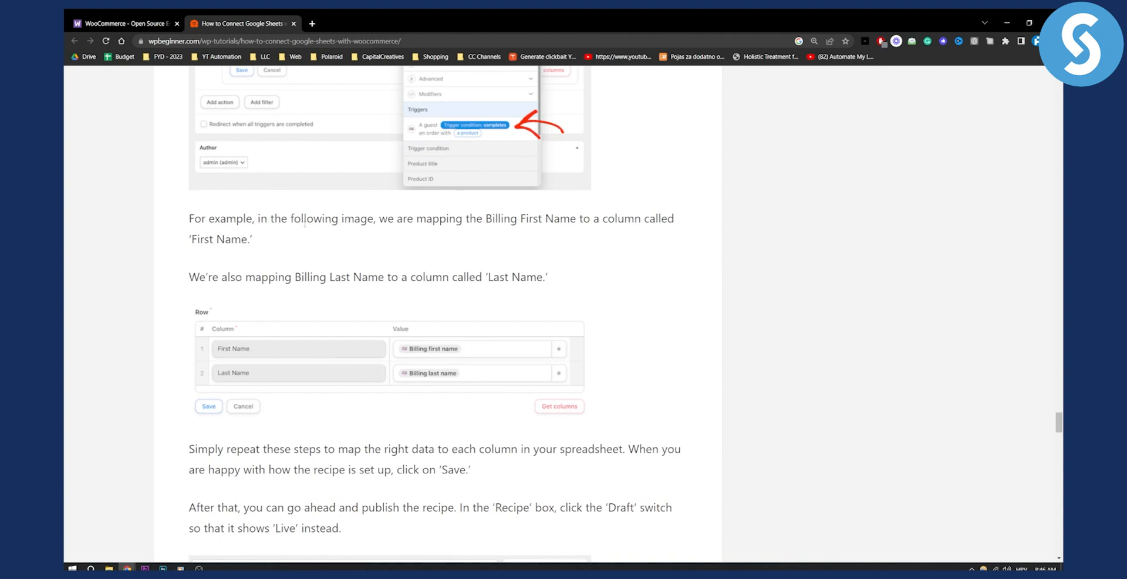
mouse_move(576, 218)
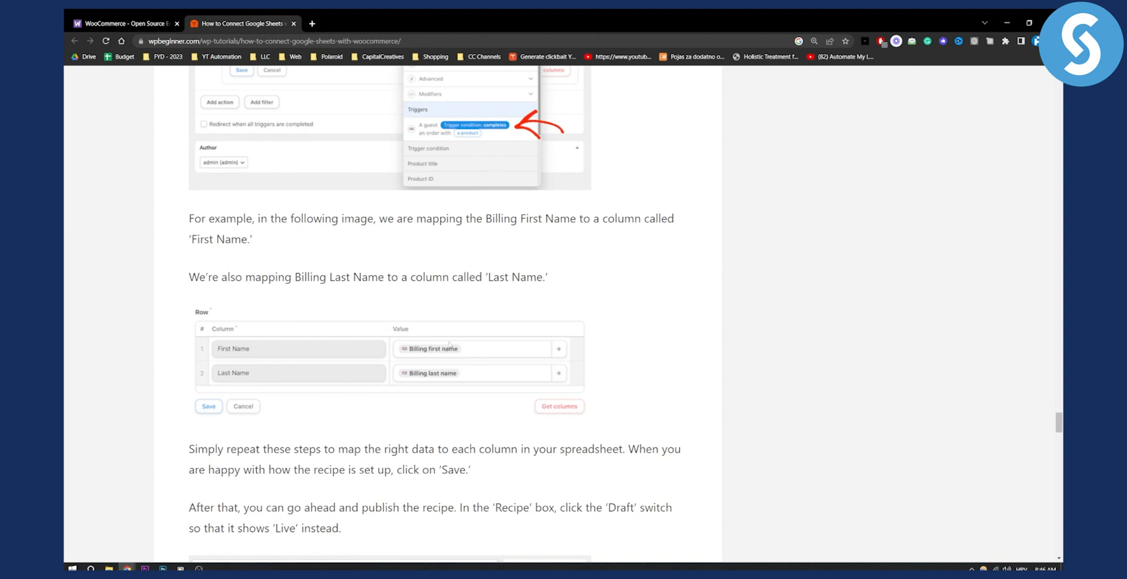
mouse_move(519, 368)
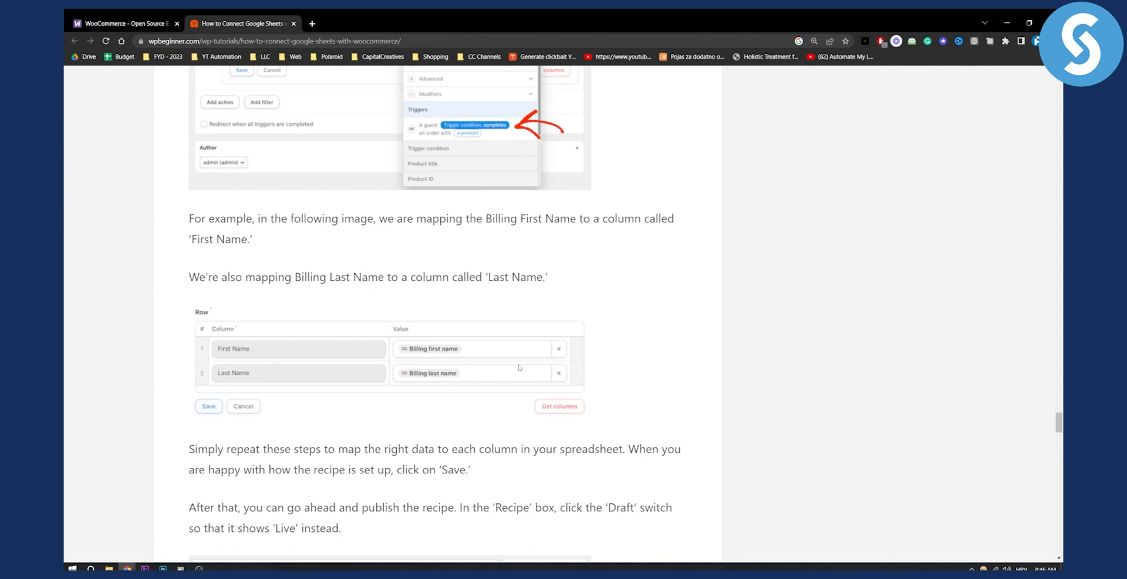
Scroll to the article's end, past saving and publishing the live recipe
scroll(down, 3)
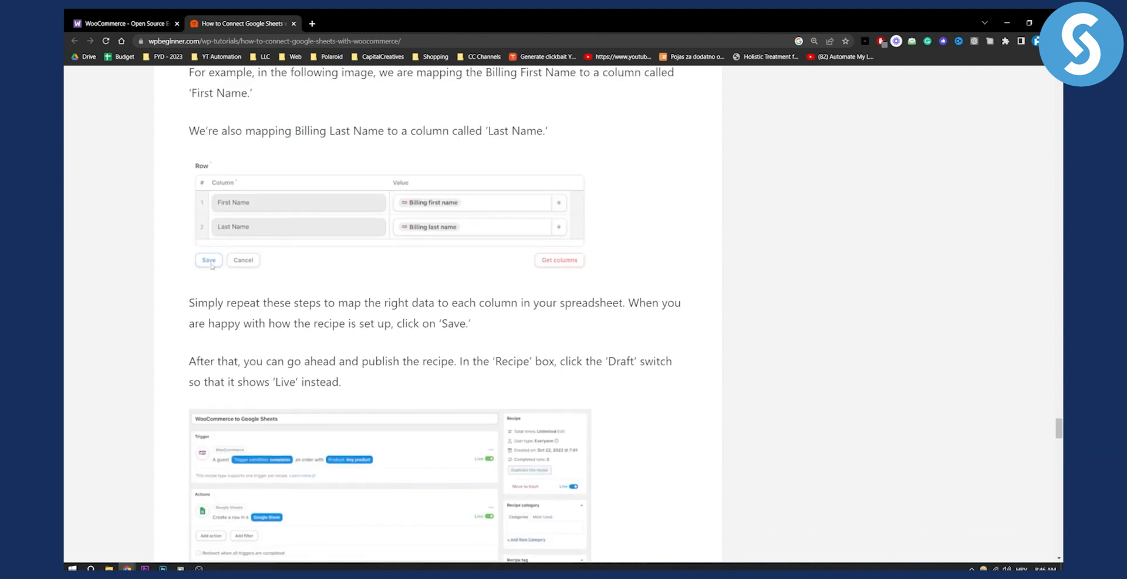
scroll(down, 3)
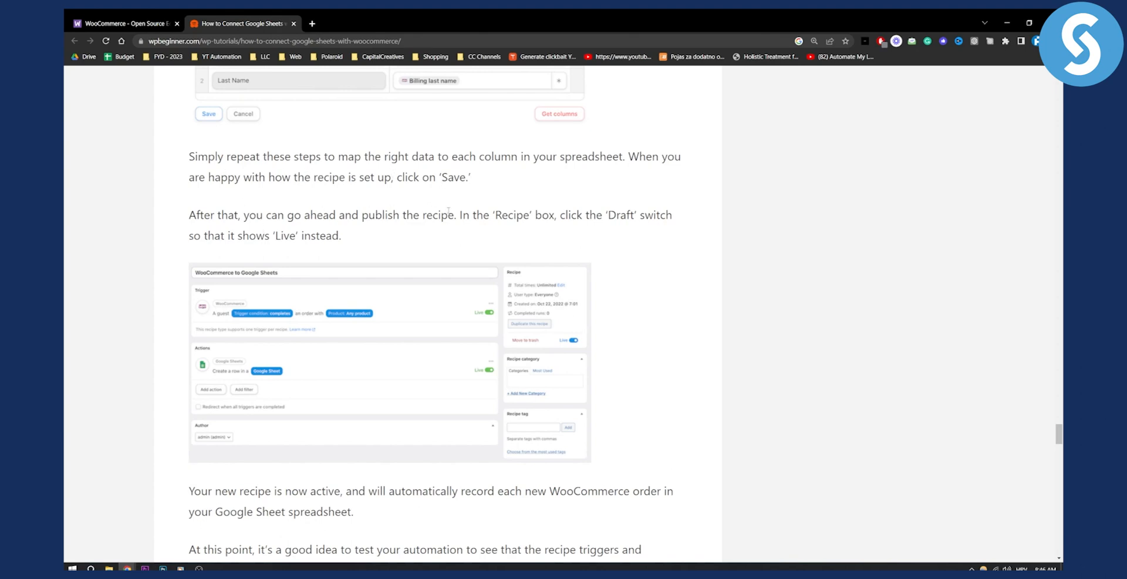
mouse_move(464, 239)
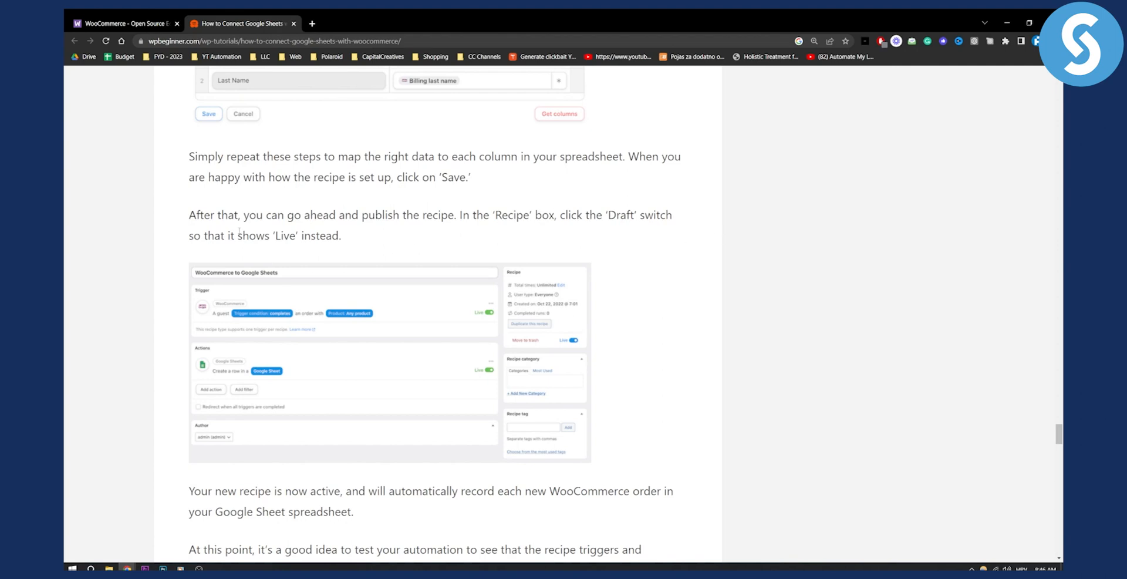
scroll(down, 3)
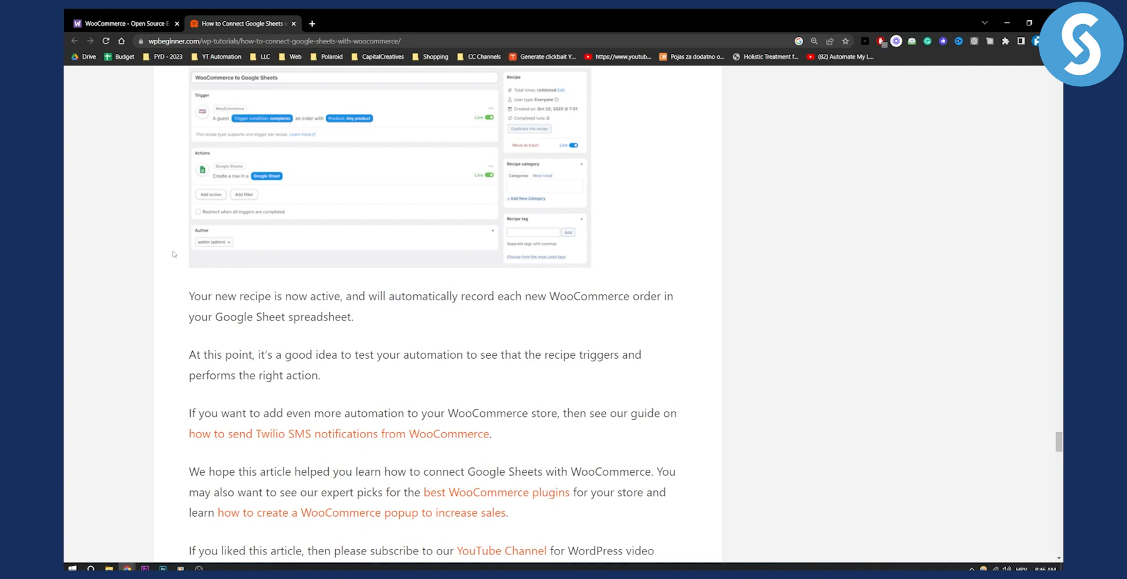
Scroll back up through the article while the Google search and Zapier tabs open
scroll(up, 3)
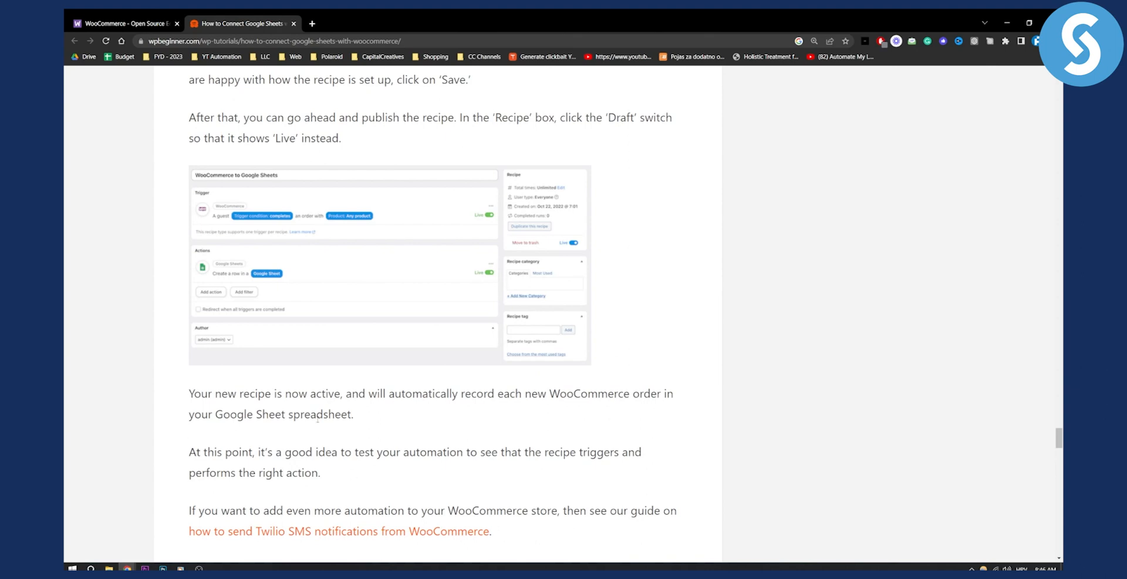
scroll(up, 3)
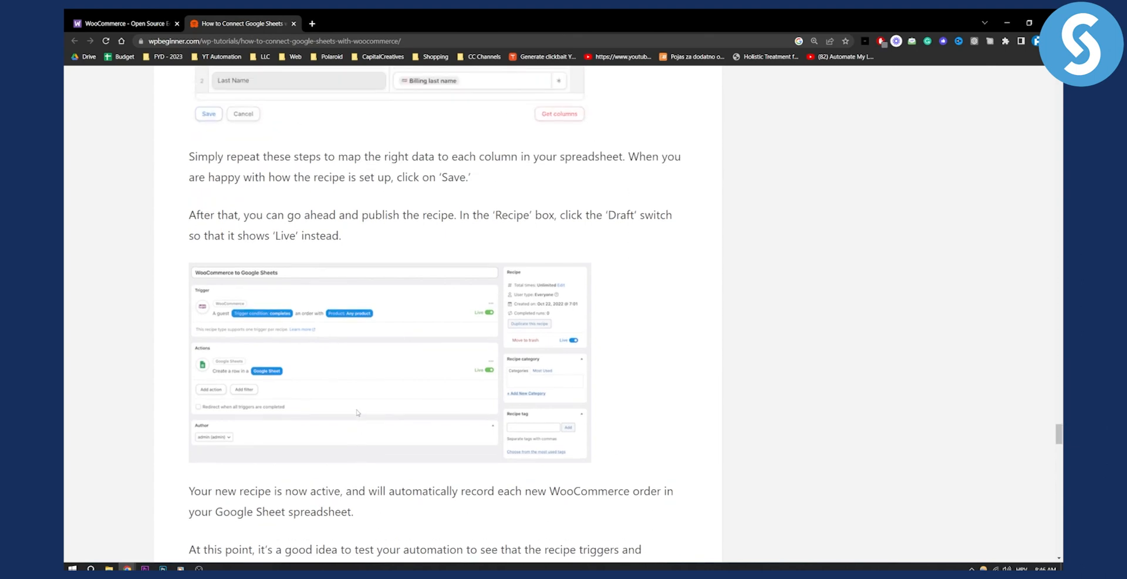
mouse_move(358, 417)
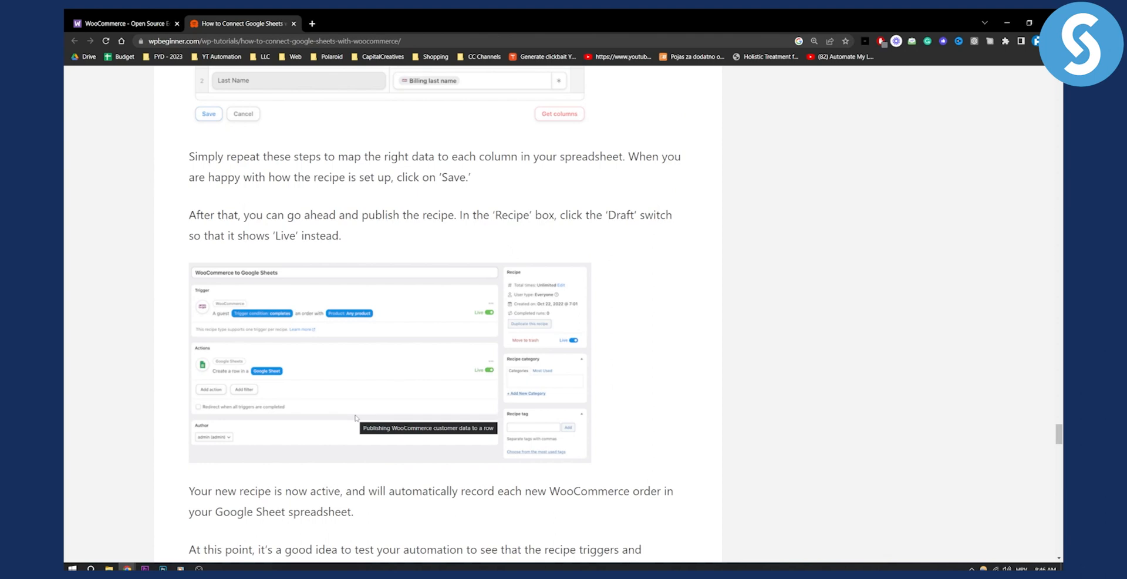
mouse_move(380, 420)
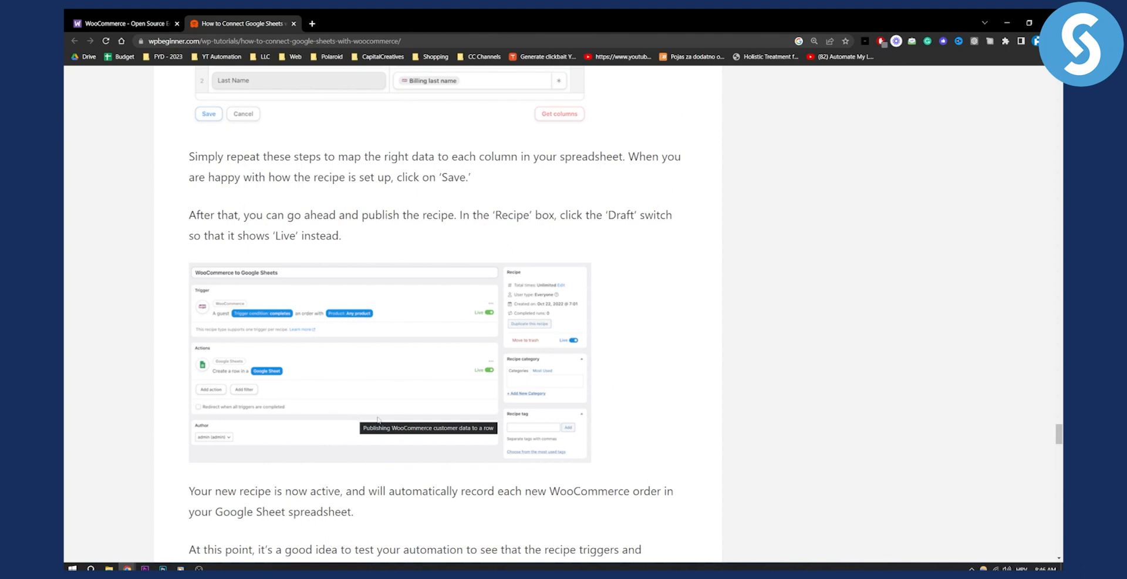
mouse_move(458, 317)
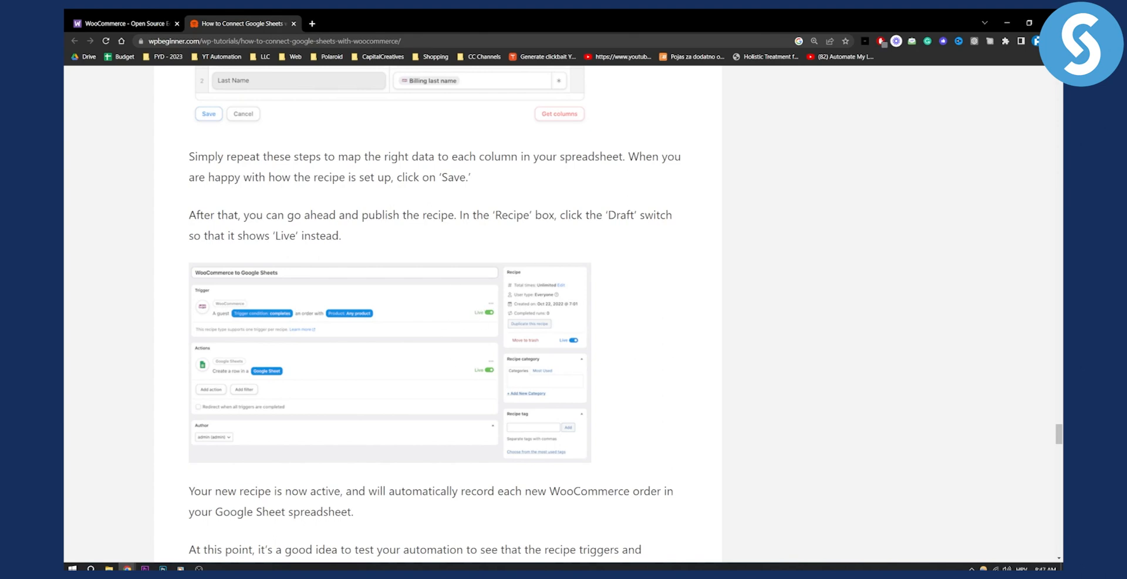
scroll(up, 3)
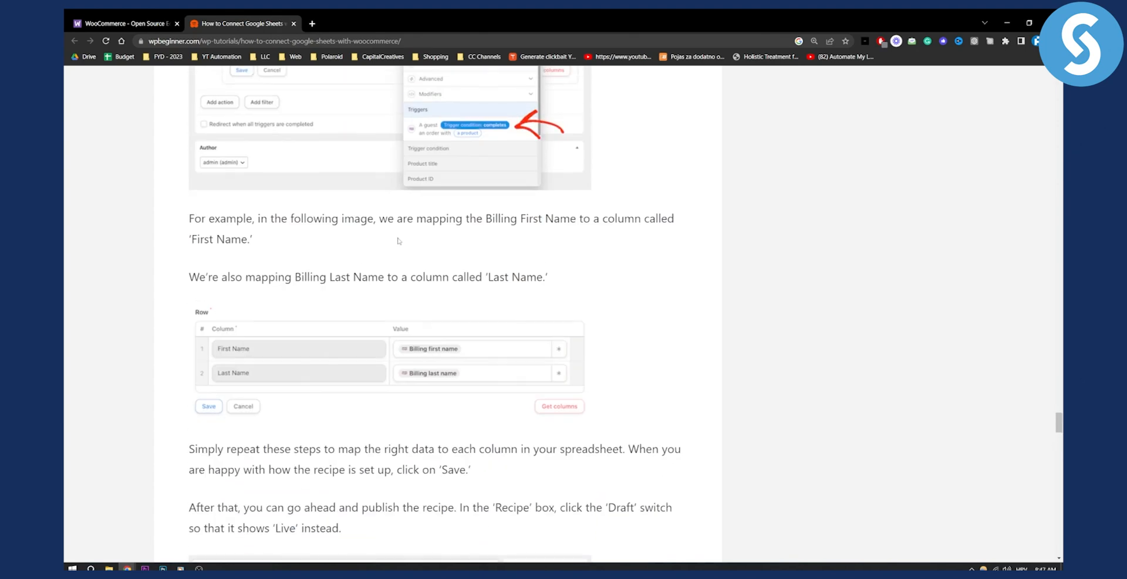
scroll(up, 3)
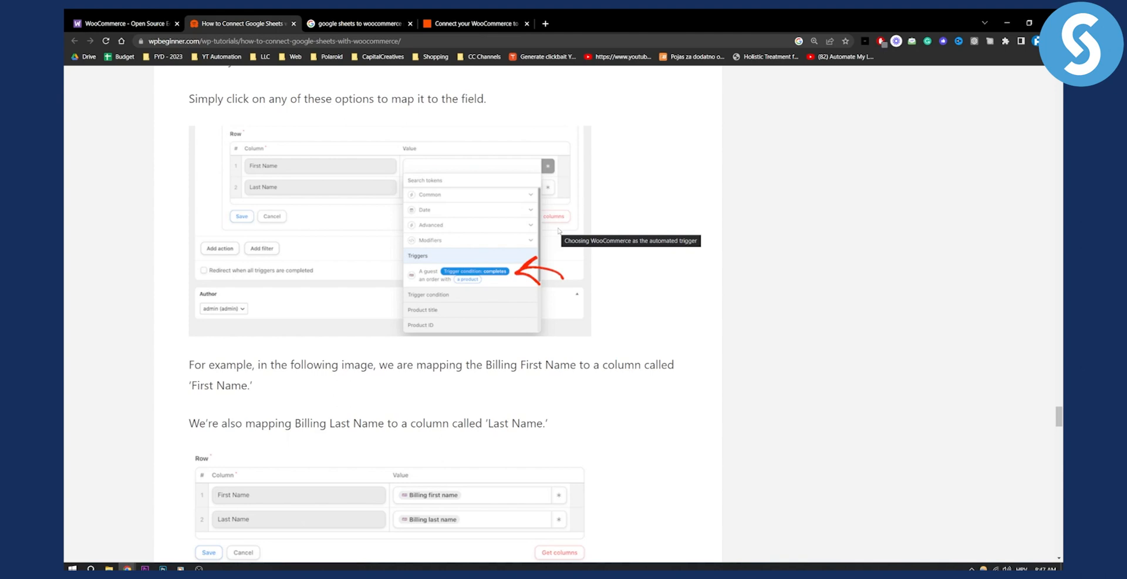
mouse_move(506, 63)
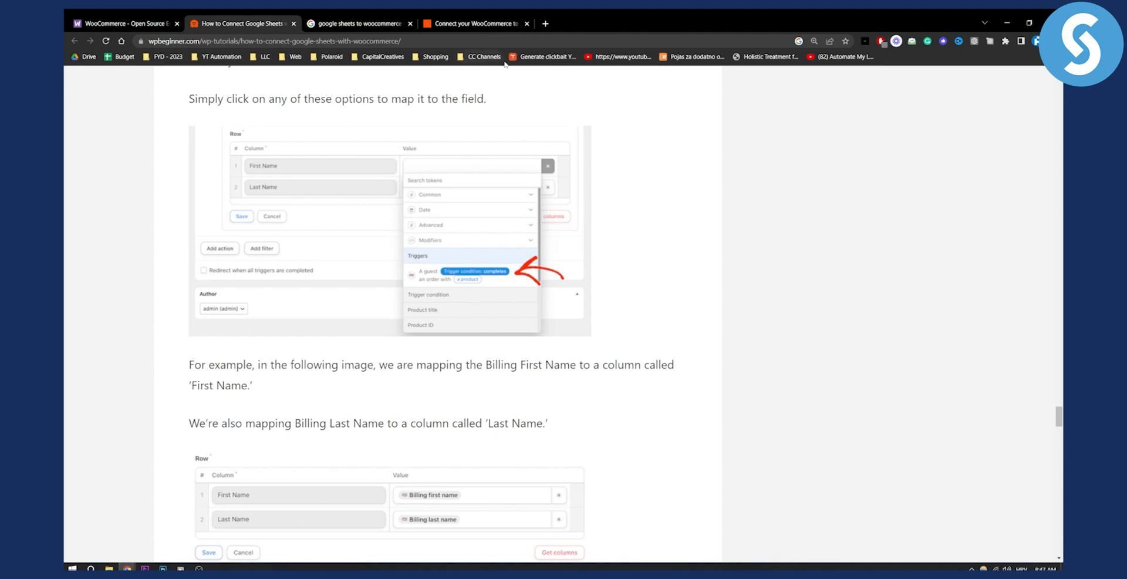
Switch to the 'Connect your WooCommerce to…' Zapier tab showing WooCommerce + Google Sheets integrations
click(474, 23)
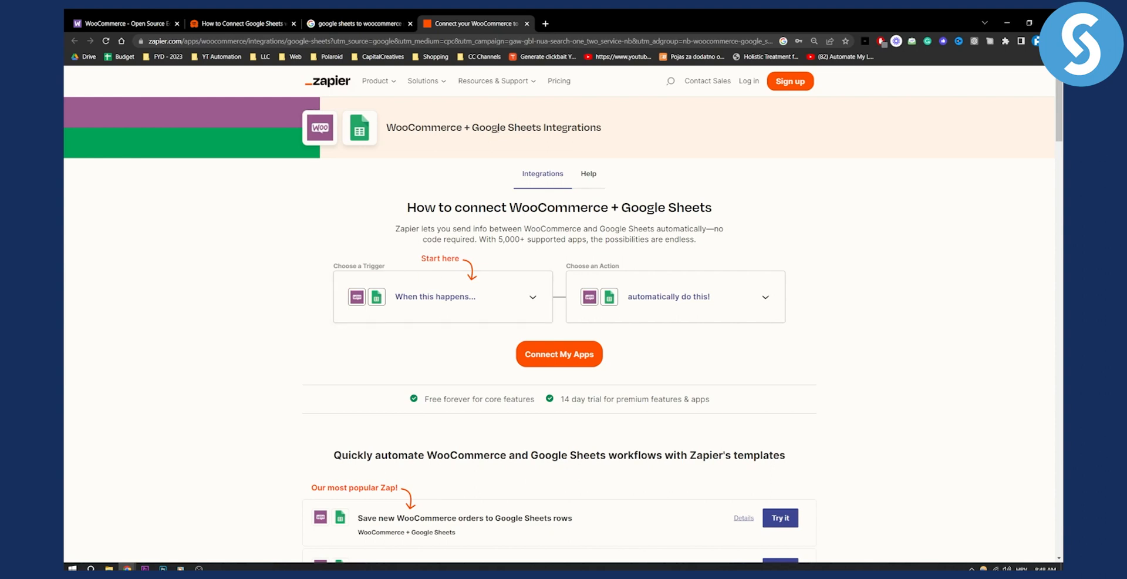
mouse_move(617, 134)
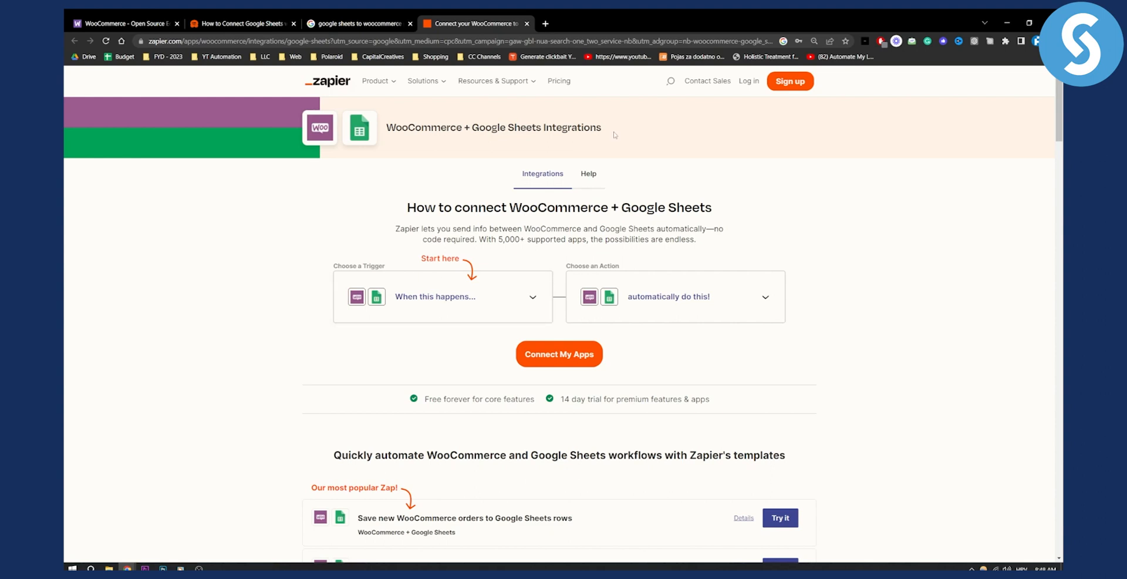
mouse_move(626, 221)
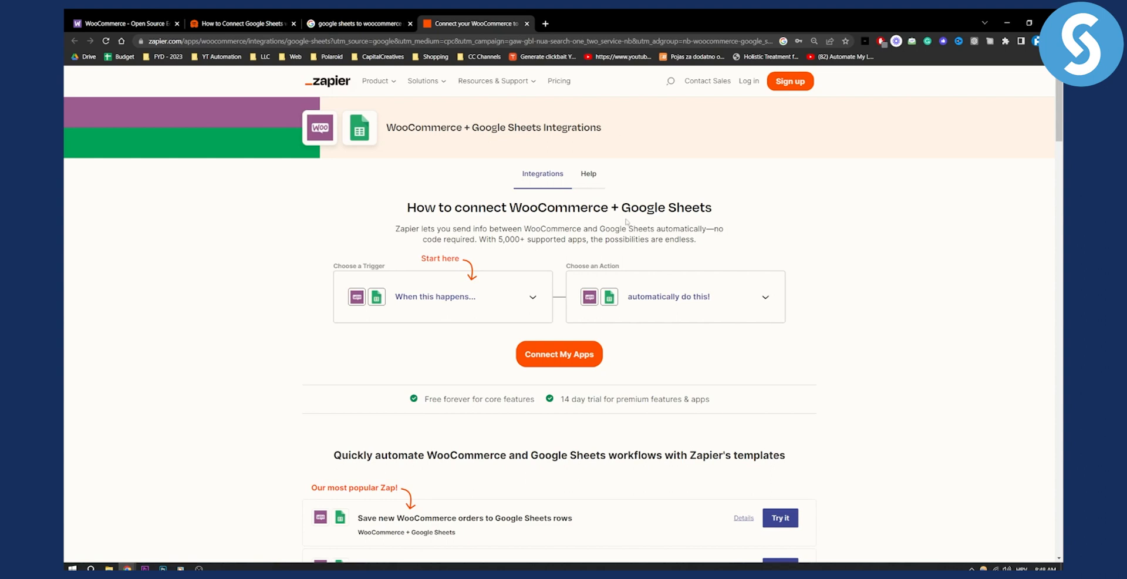
mouse_move(750, 287)
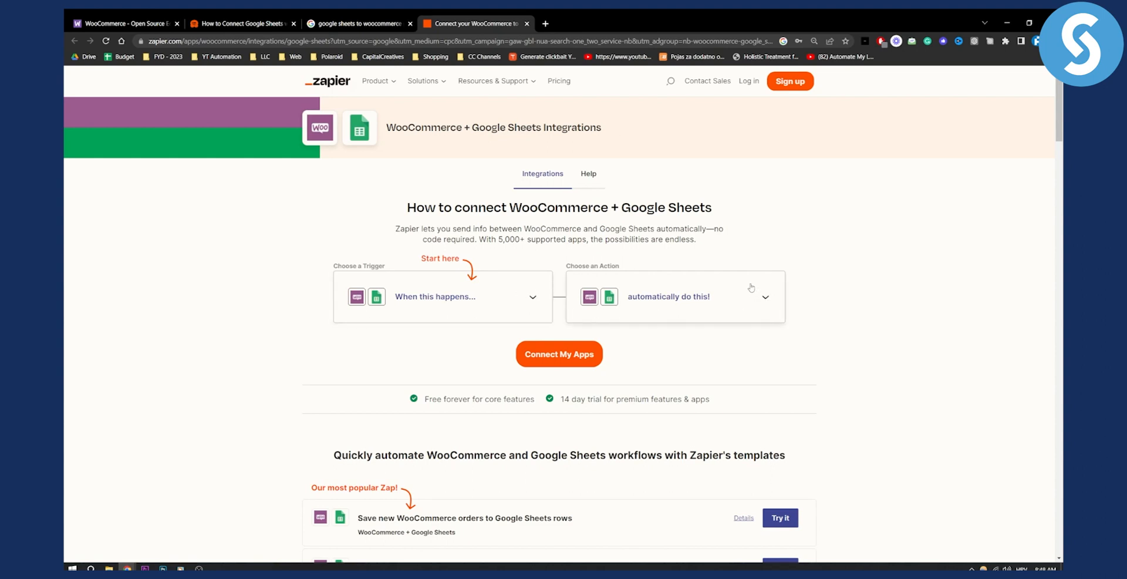